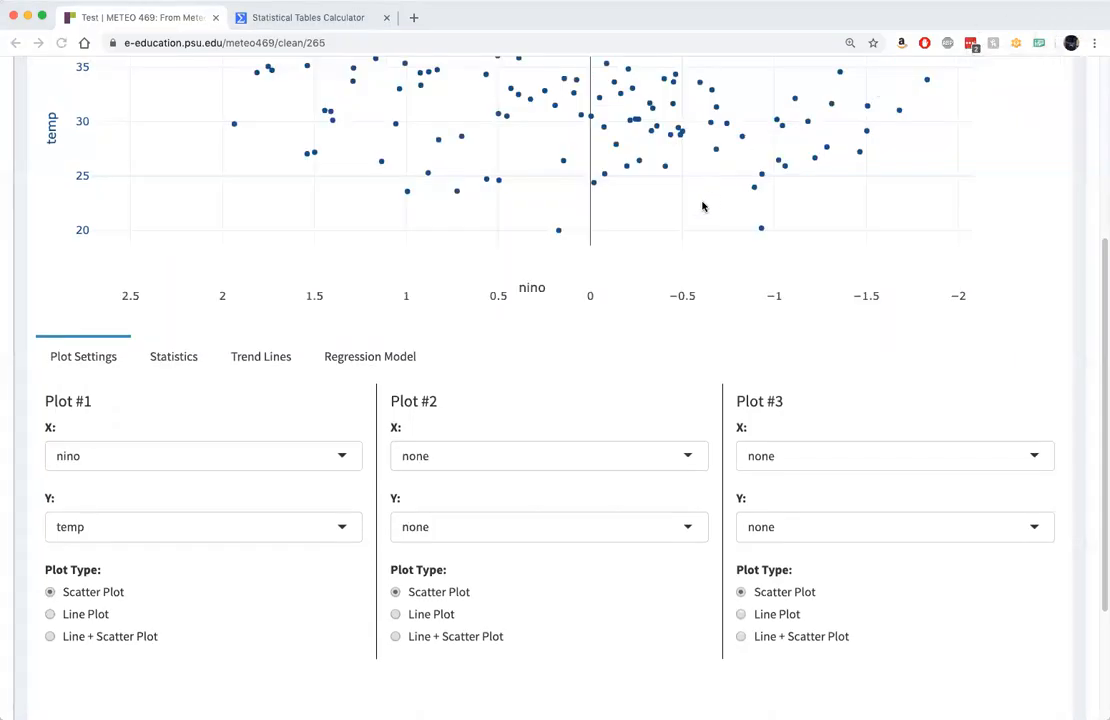
mouse_move(709, 212)
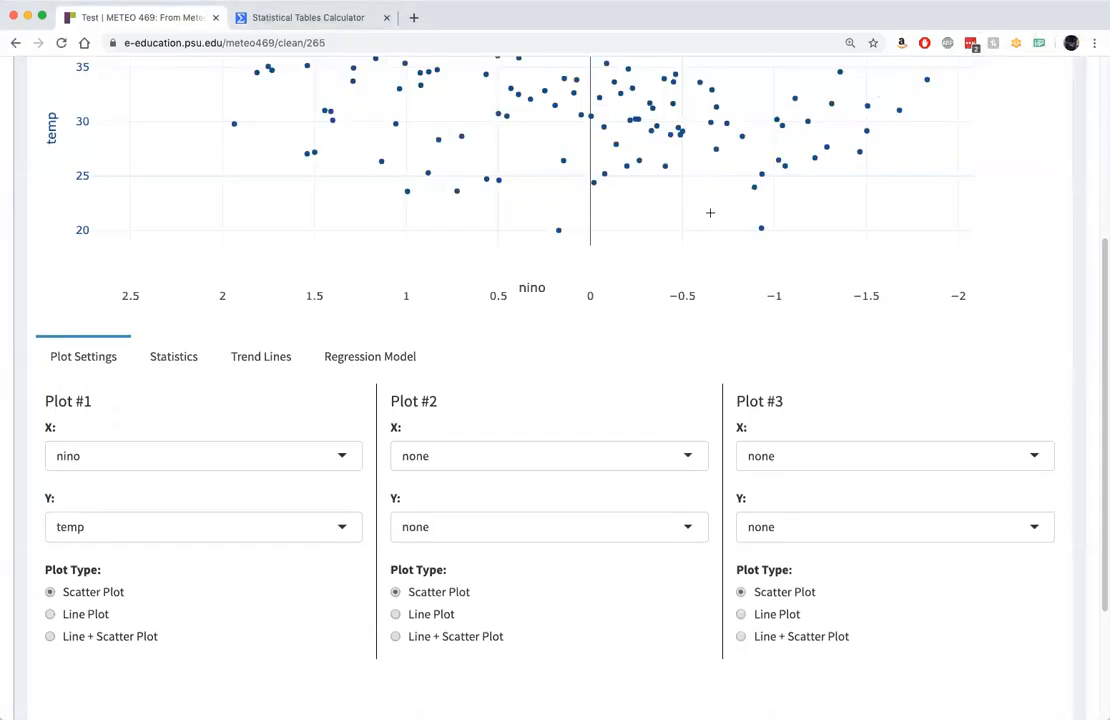
mouse_move(311, 422)
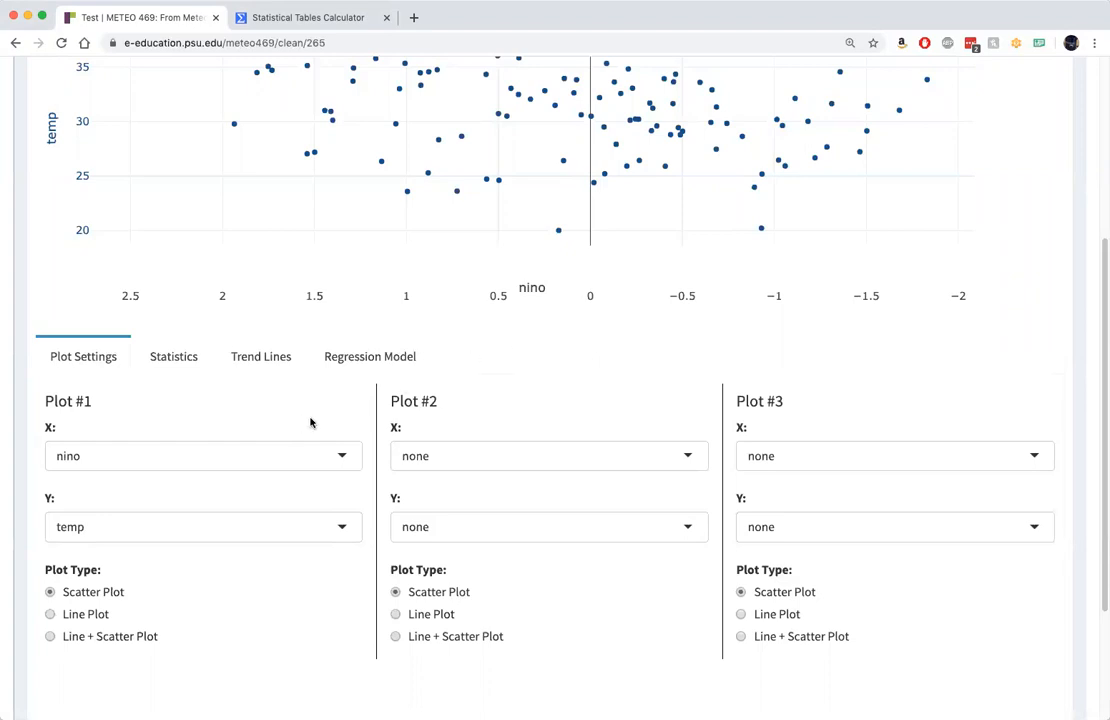
Change Plot #1 to show temperature against year as a line plot.
left_click(203, 456)
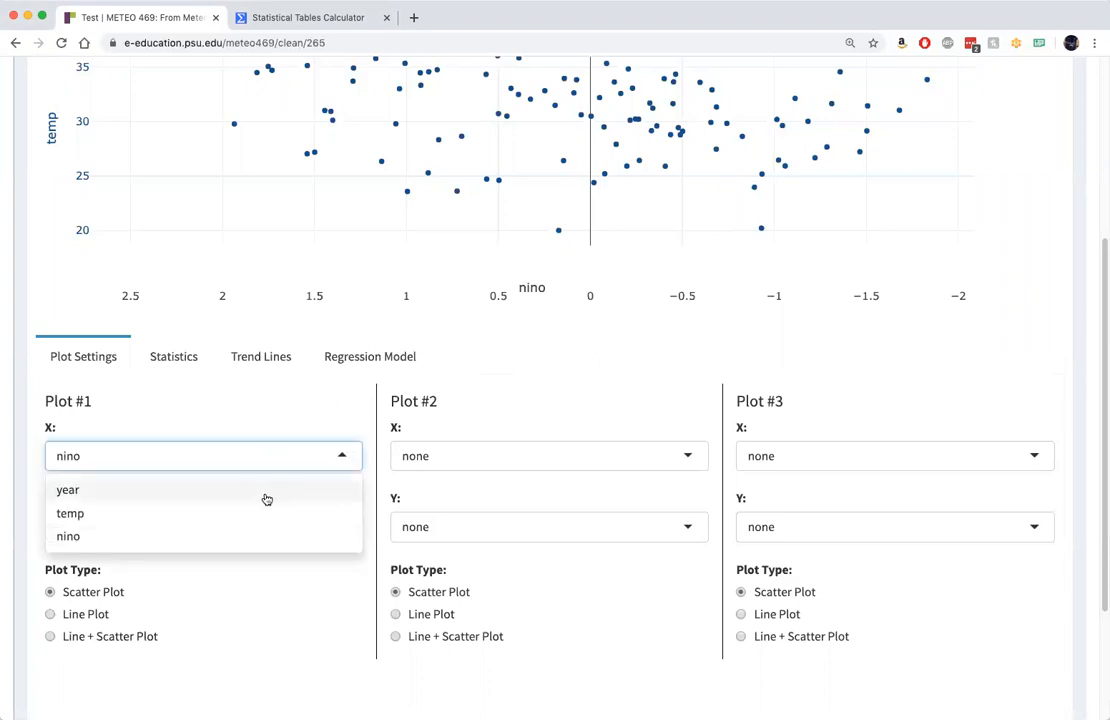
left_click(58, 490)
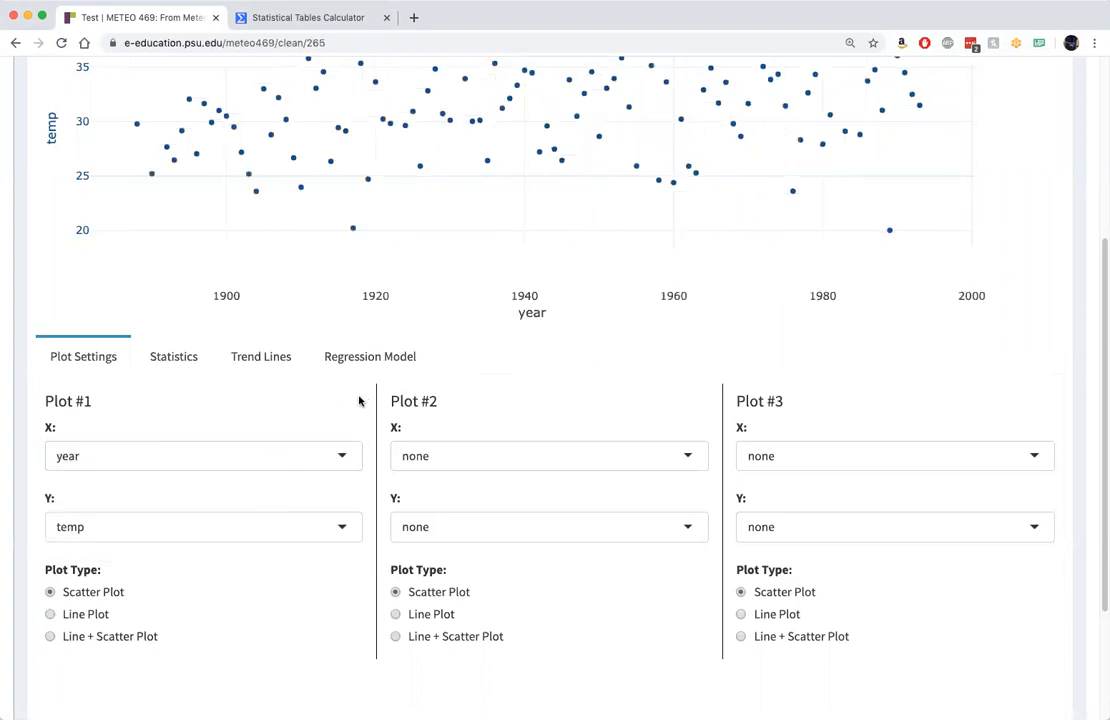
left_click(43, 614)
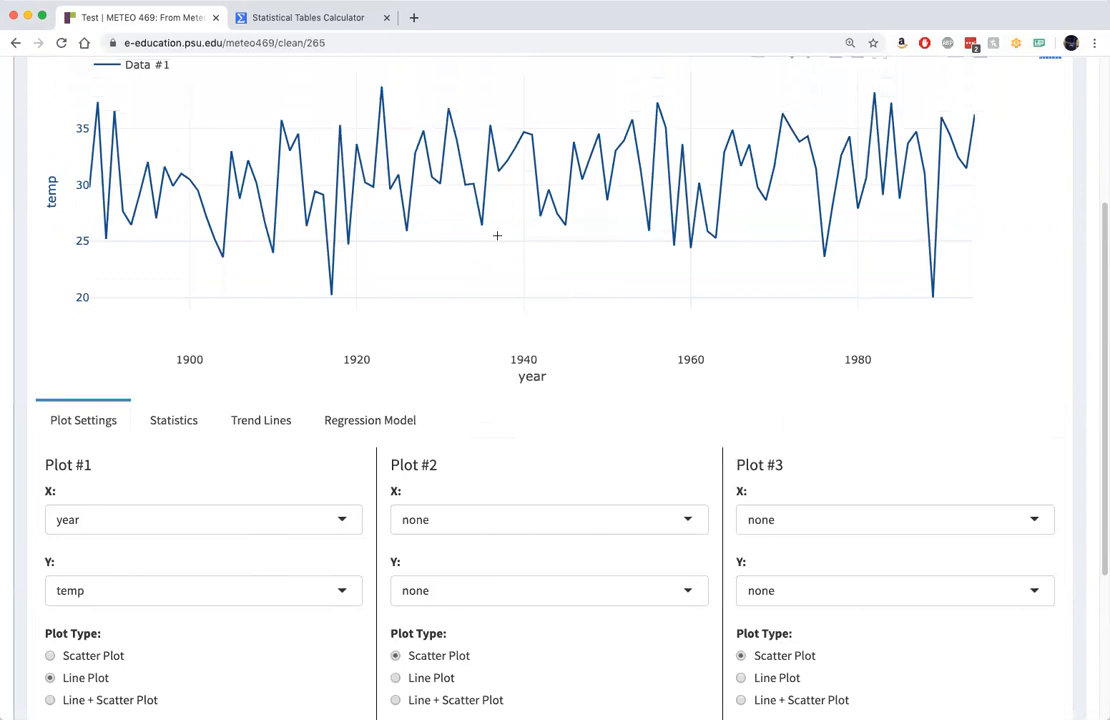
scroll("down", 3)
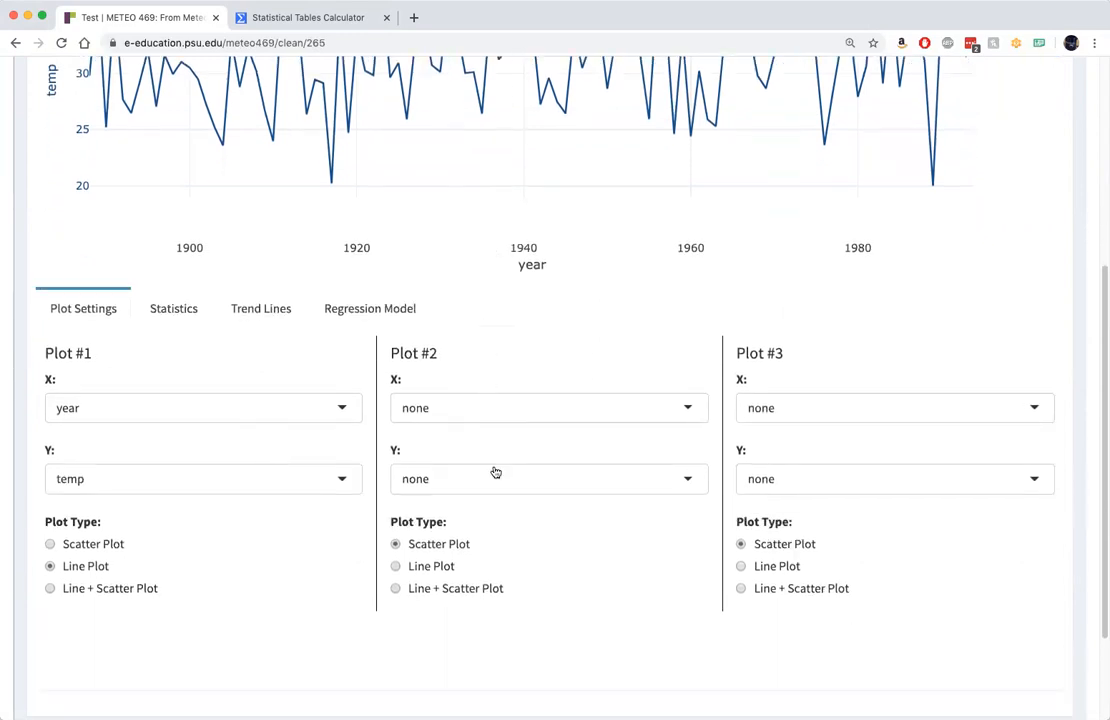
Set Plot #2 to nino against year, drawn as a line.
left_click(548, 408)
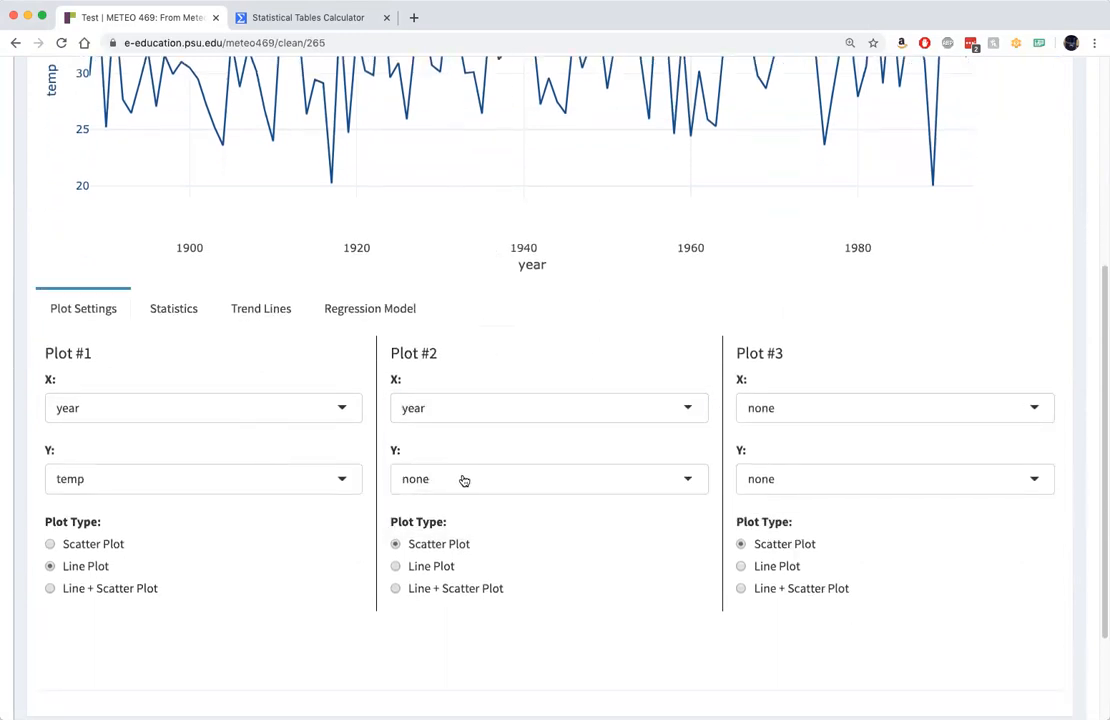
left_click(548, 479)
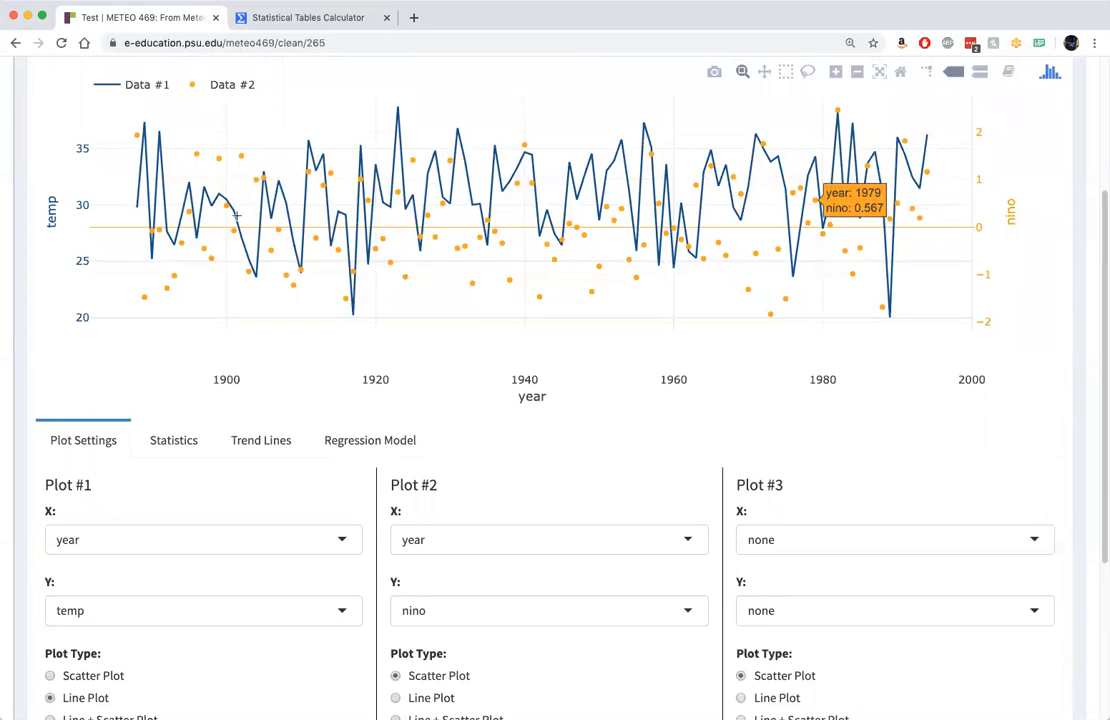
mouse_move(145, 599)
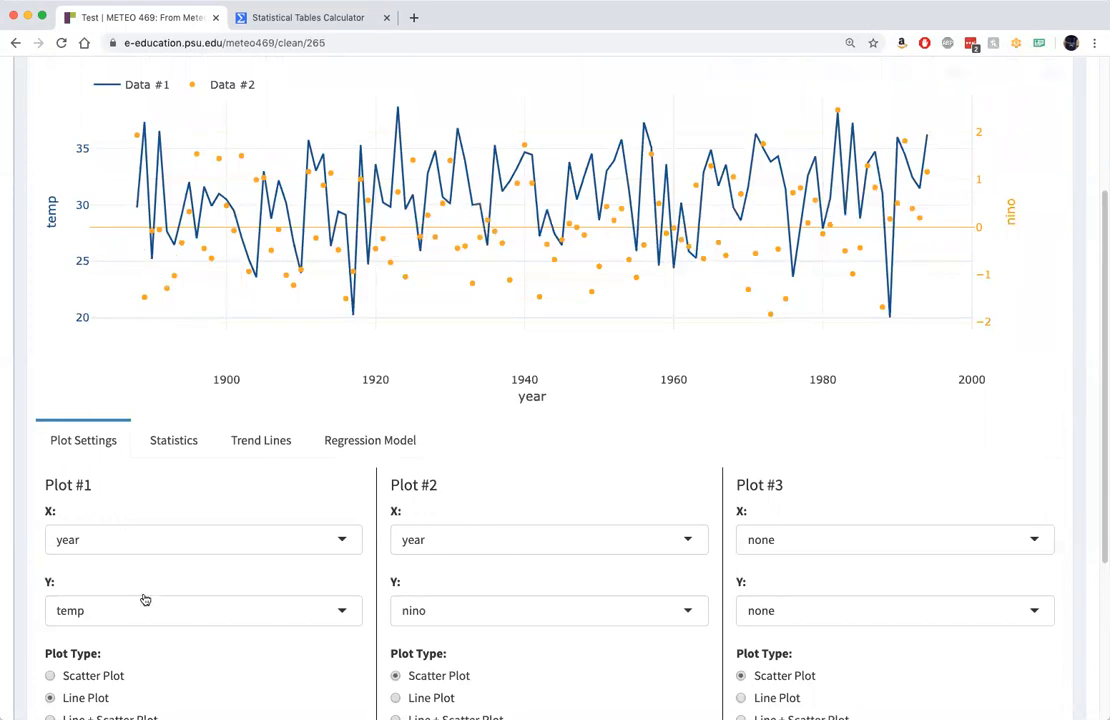
left_click(393, 698)
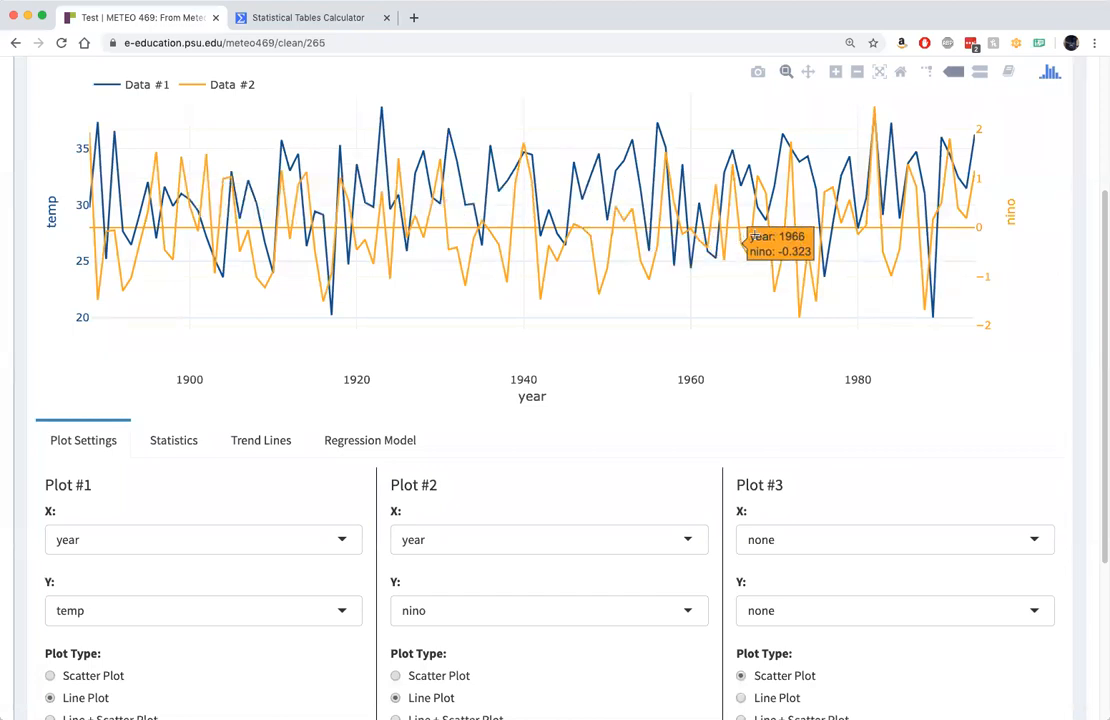
mouse_move(649, 262)
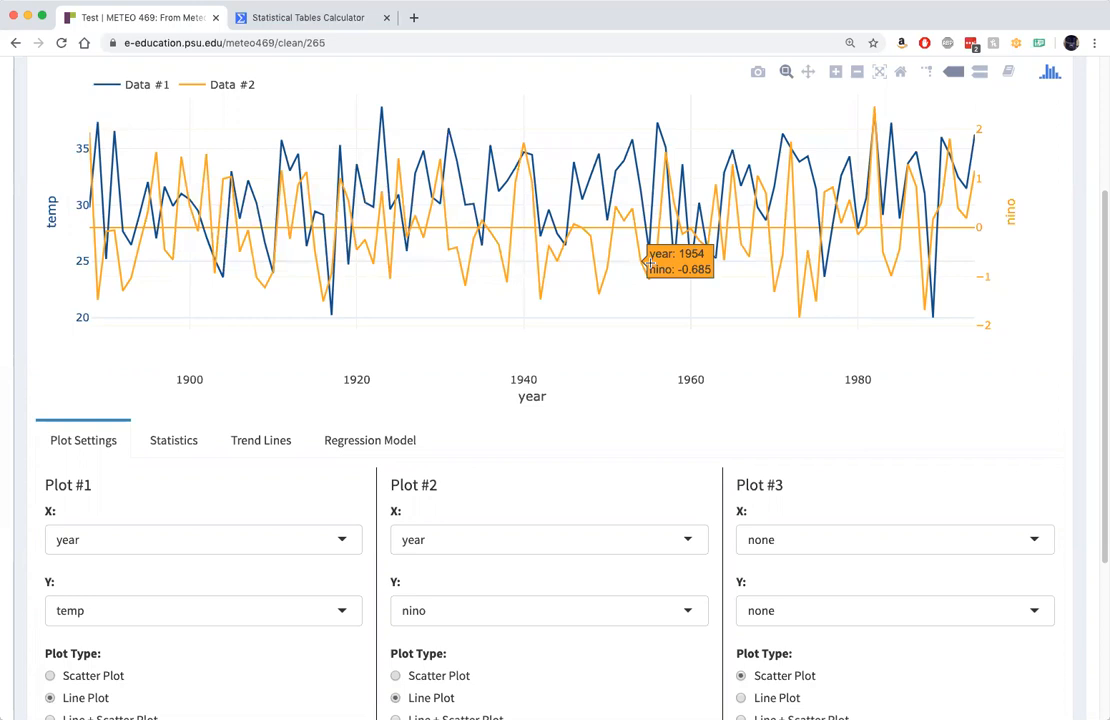
mouse_move(667, 298)
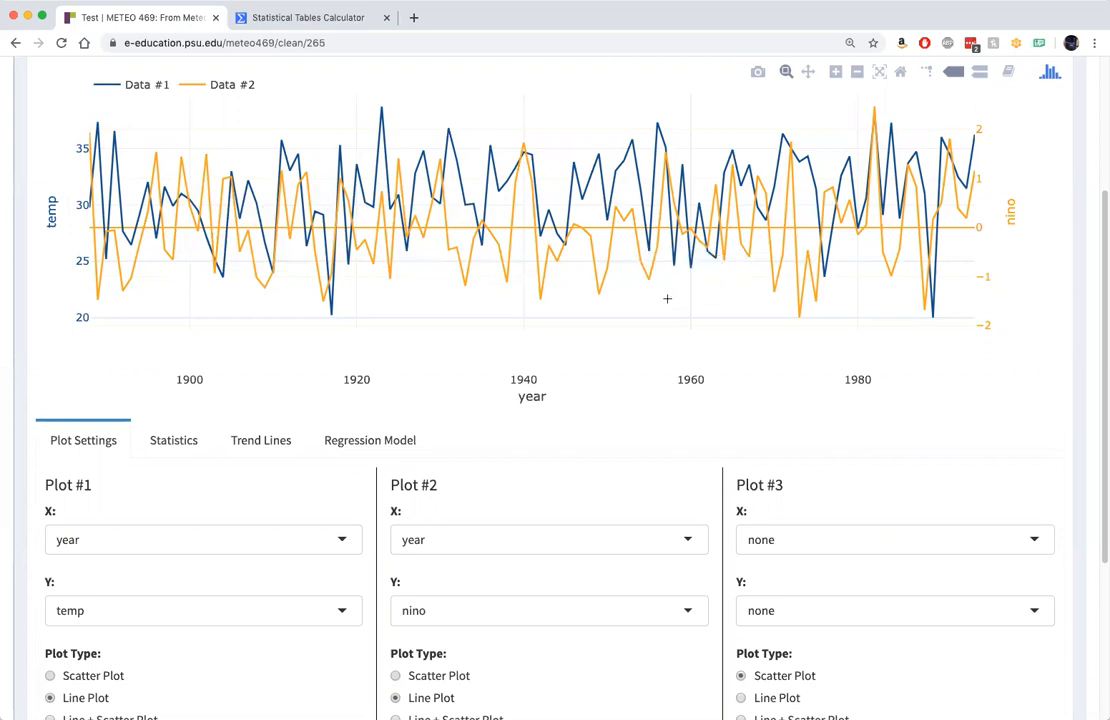
mouse_move(527, 233)
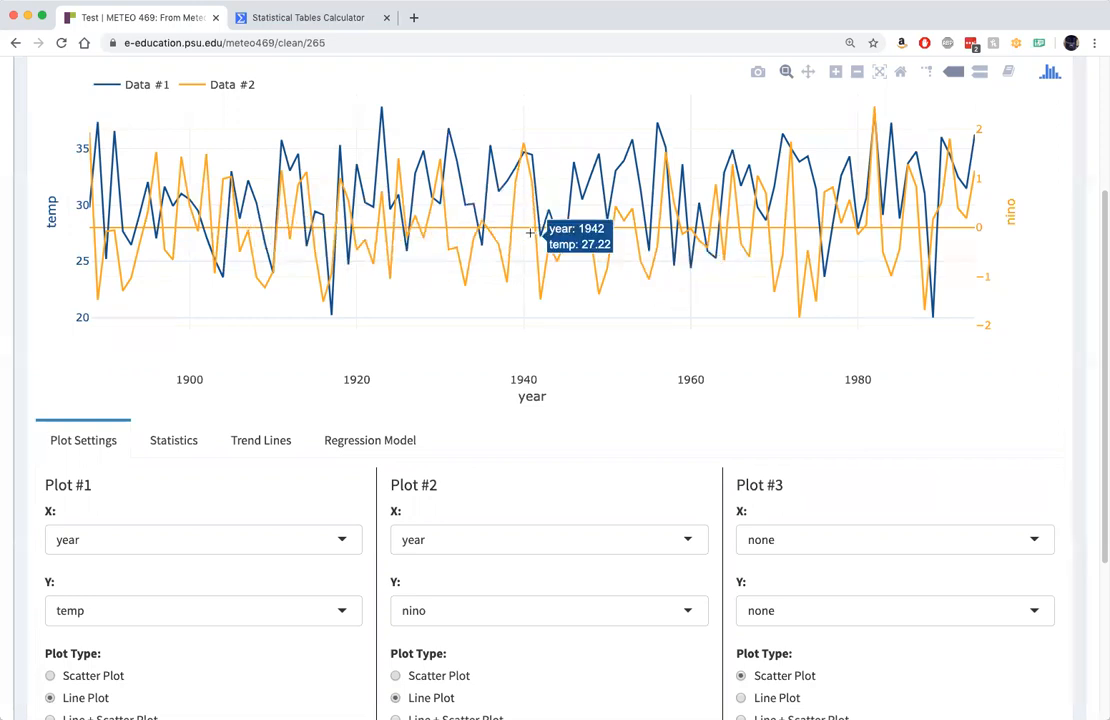
mouse_move(525, 237)
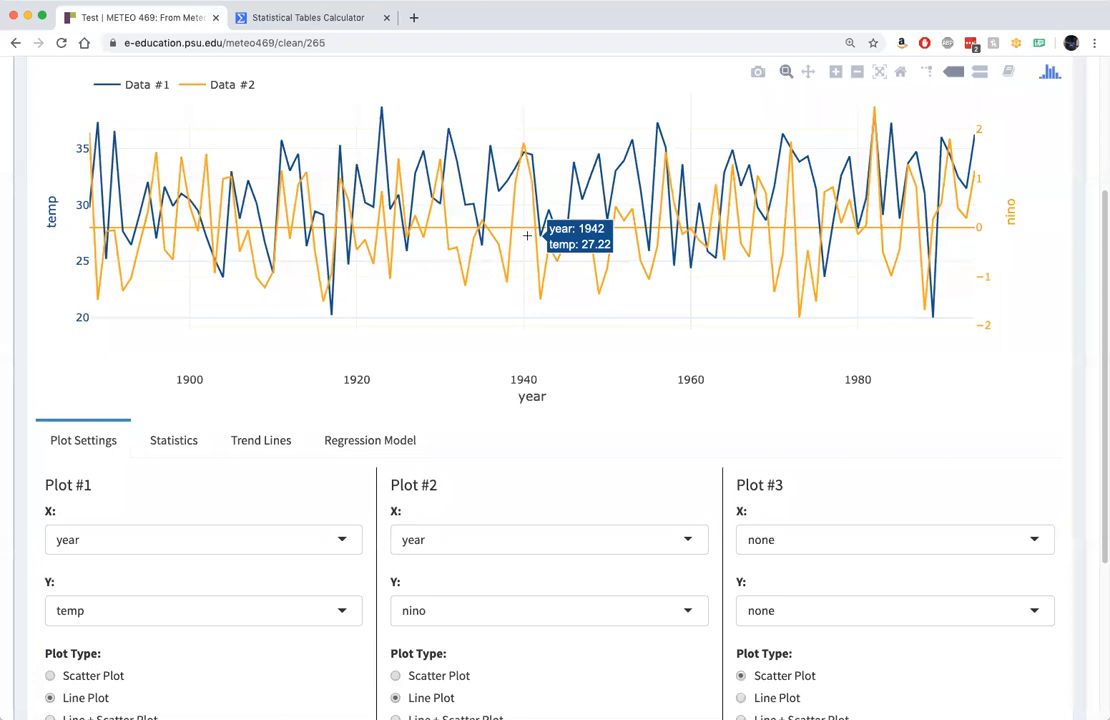
mouse_move(560, 163)
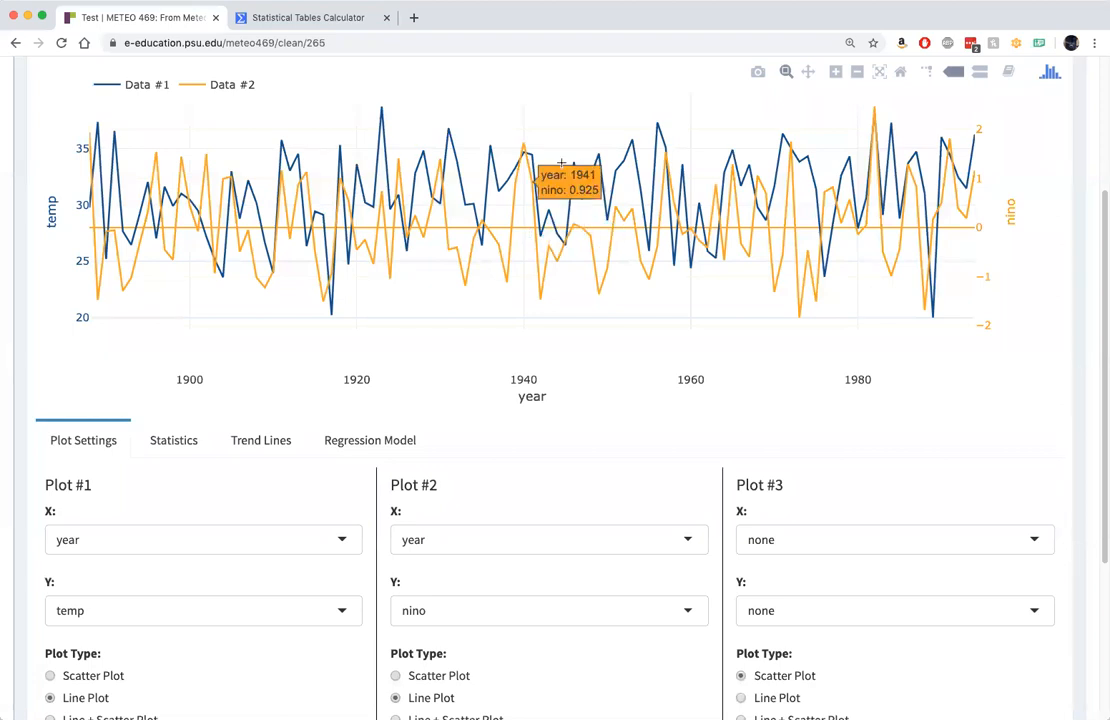
mouse_move(691, 262)
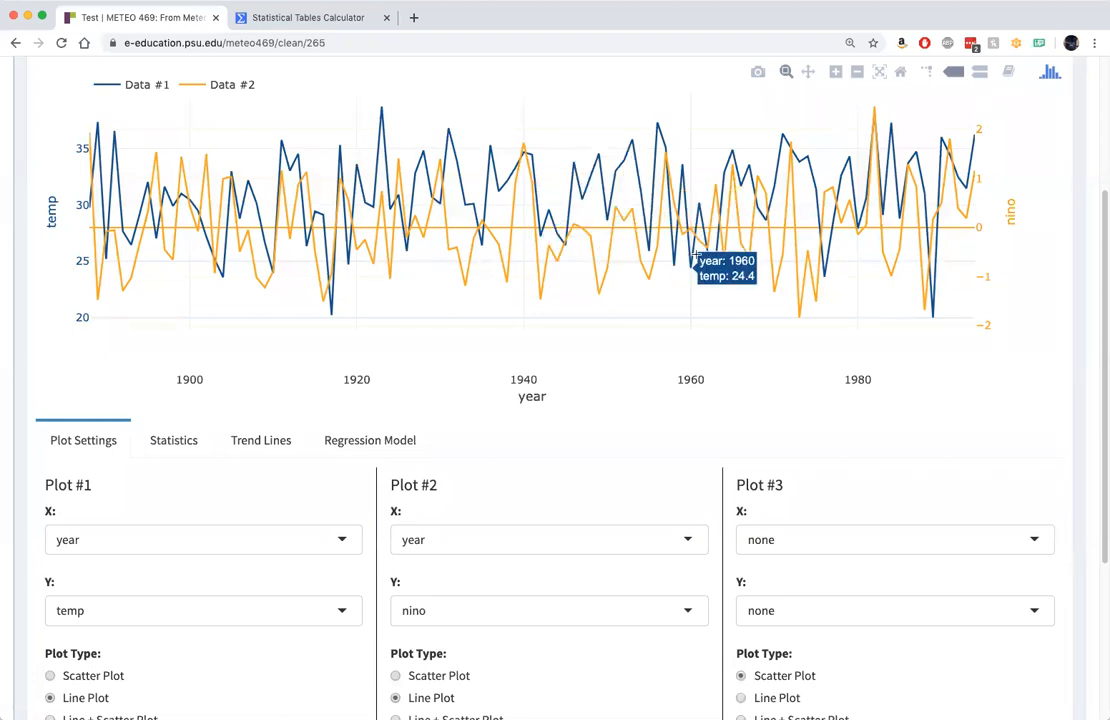
mouse_move(869, 148)
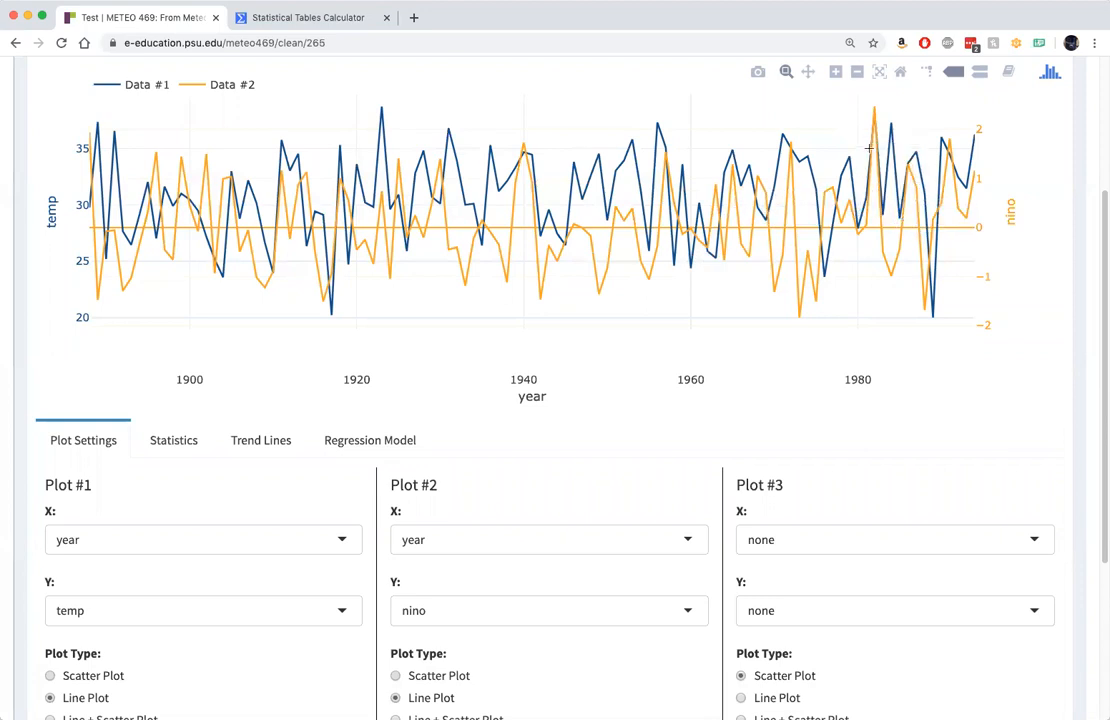
mouse_move(867, 150)
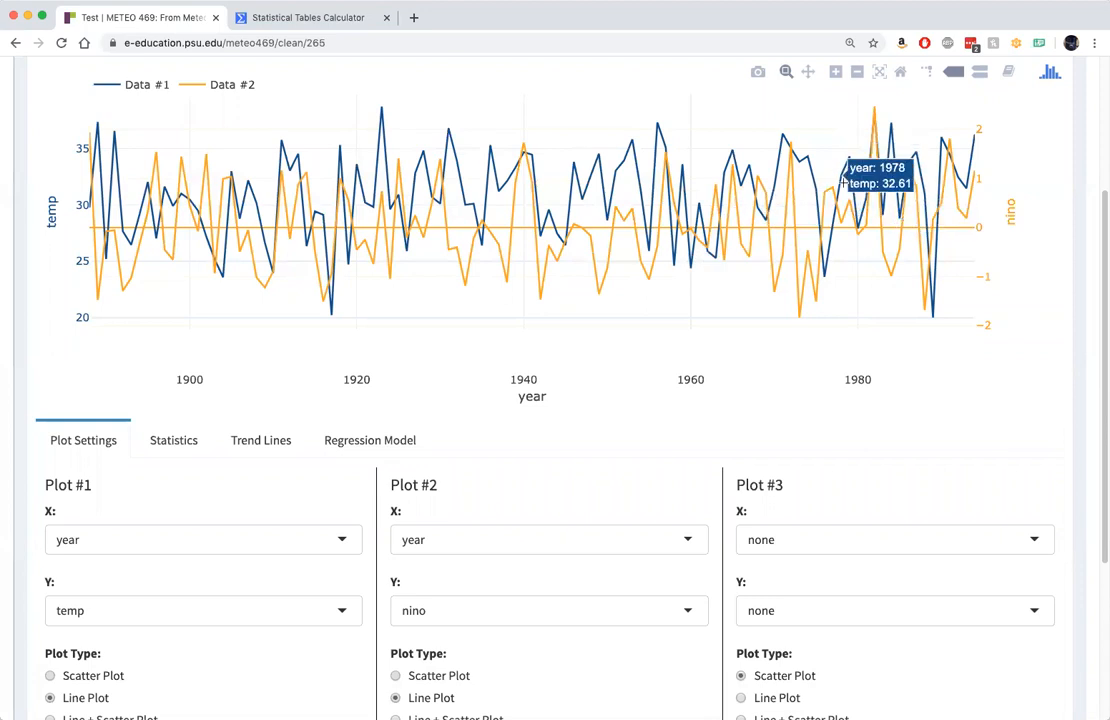
mouse_move(935, 290)
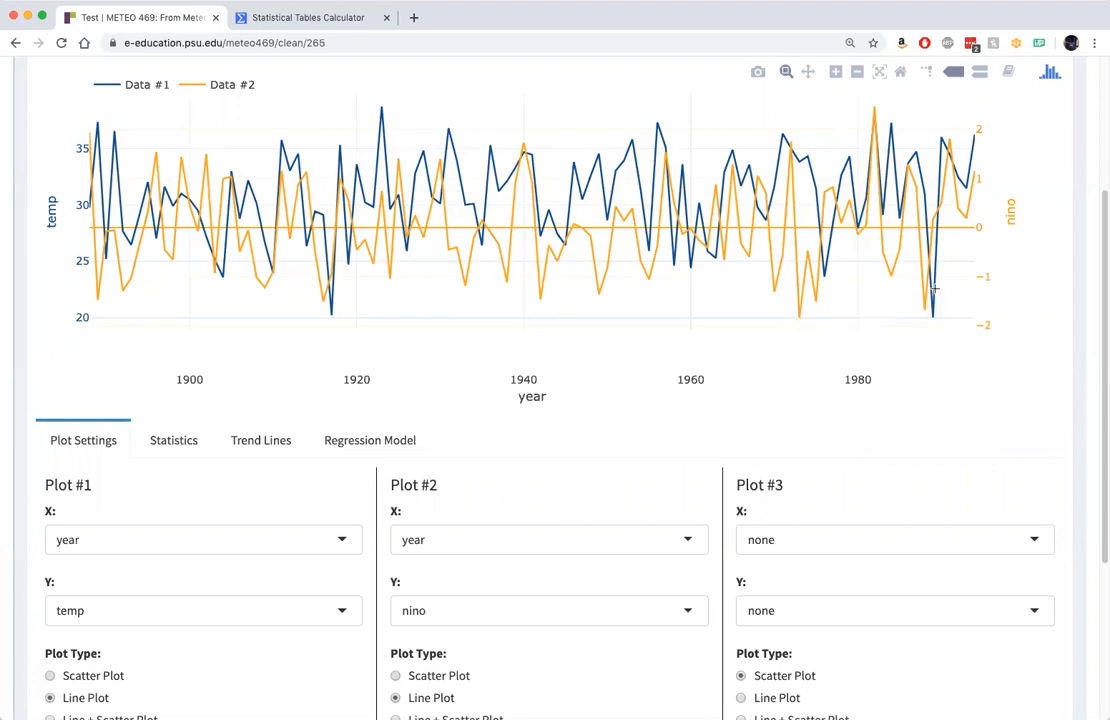
mouse_move(891, 303)
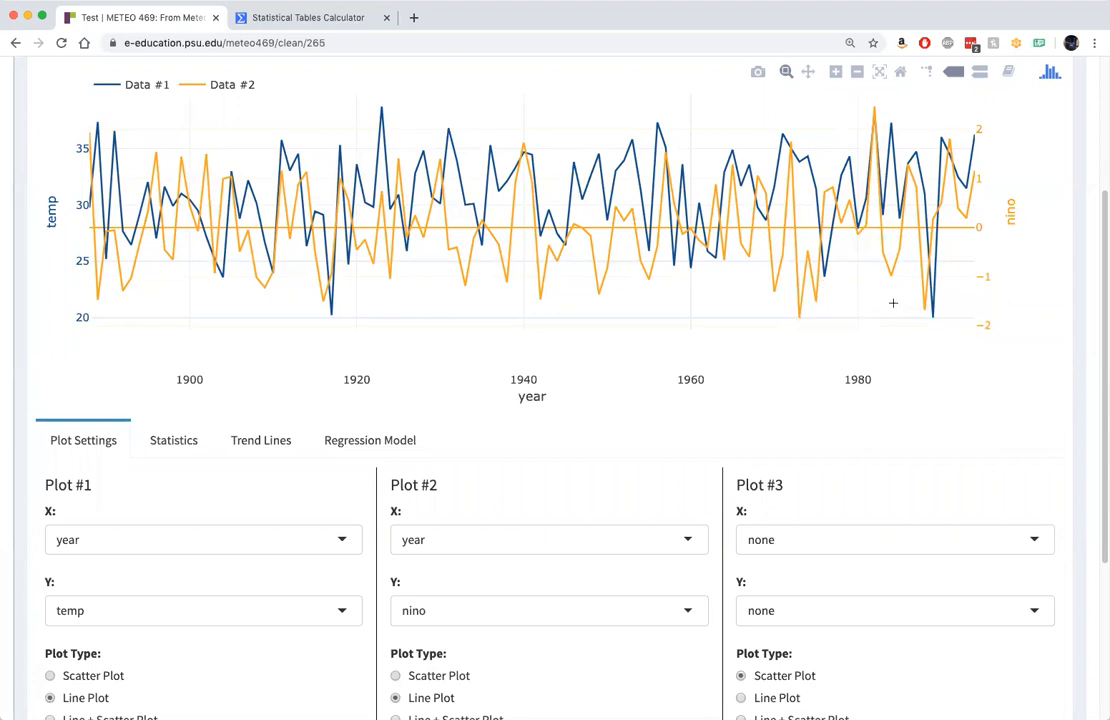
mouse_move(877, 298)
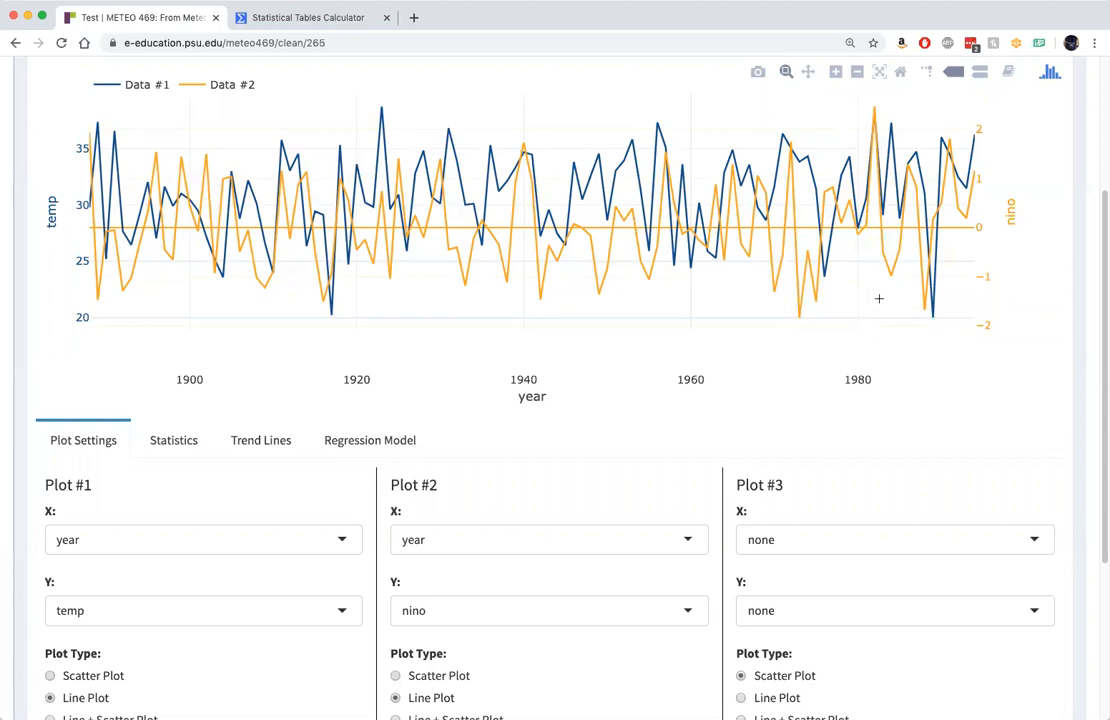
mouse_move(847, 295)
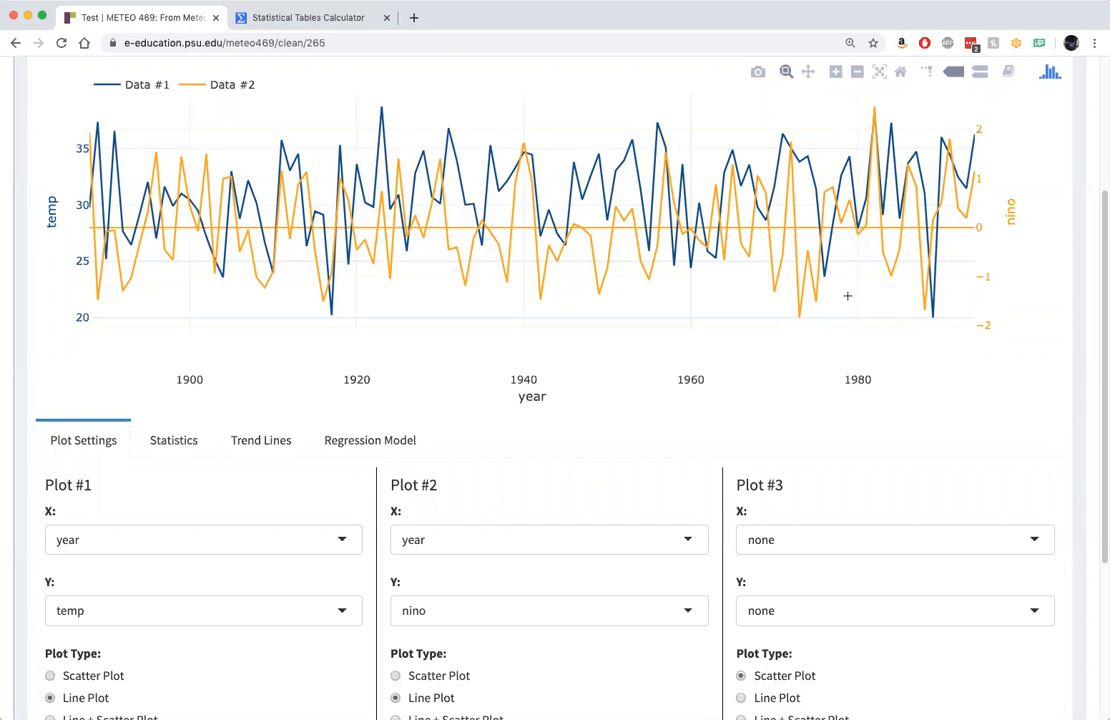
mouse_move(836, 293)
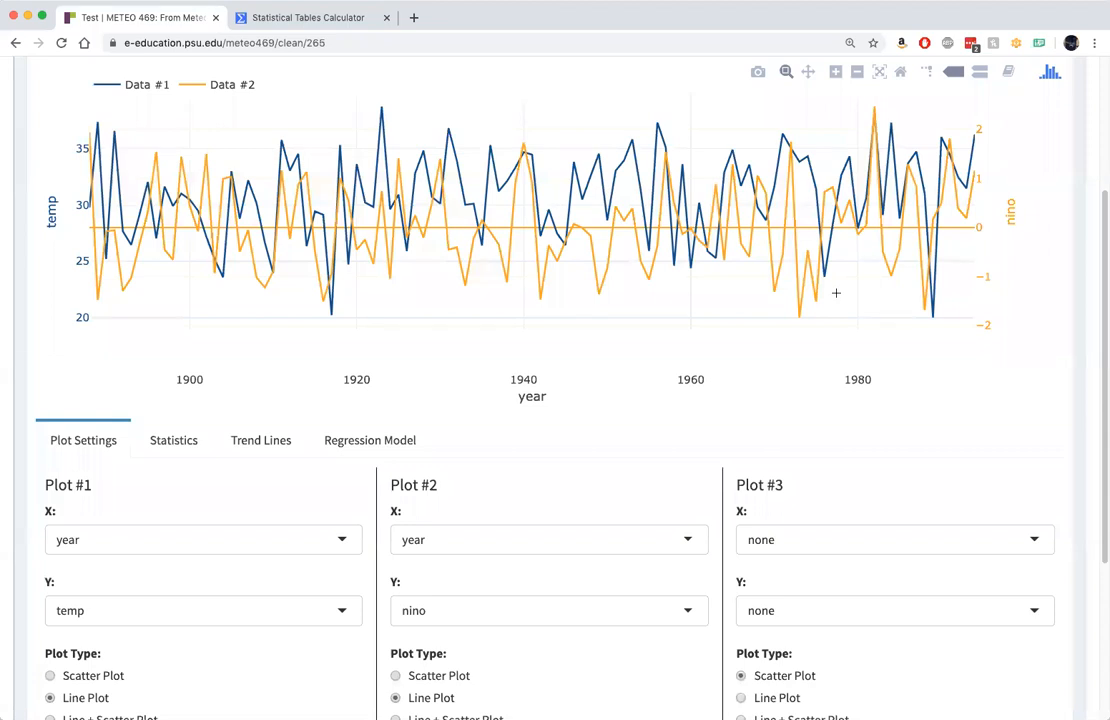
mouse_move(699, 353)
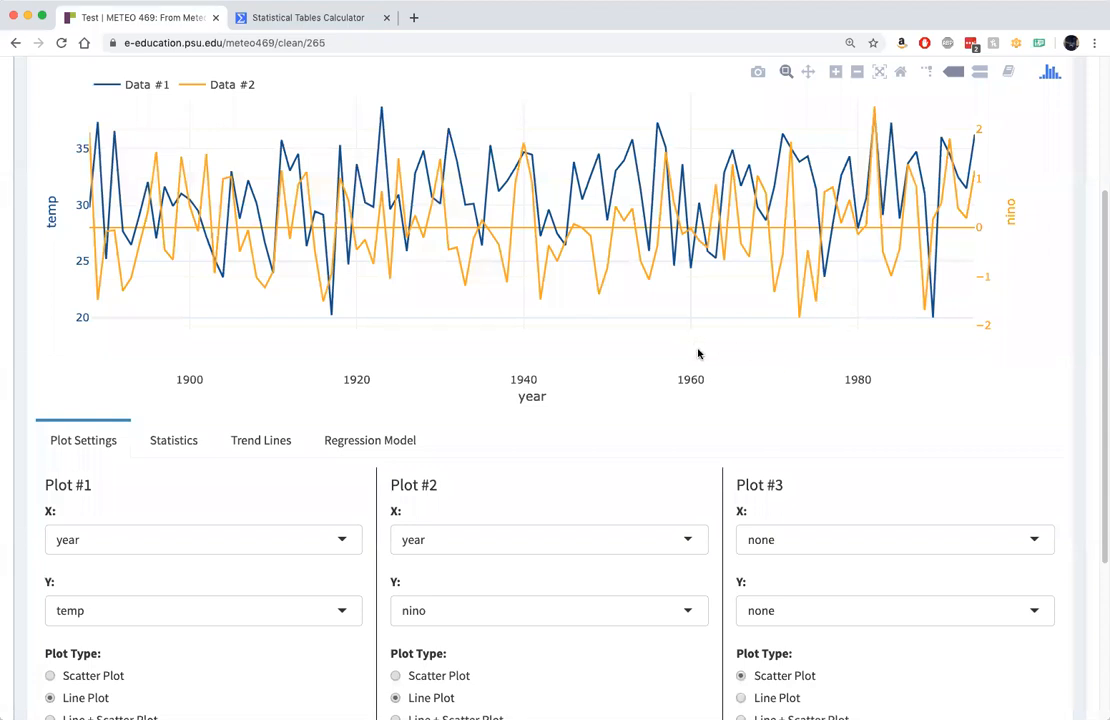
mouse_move(713, 358)
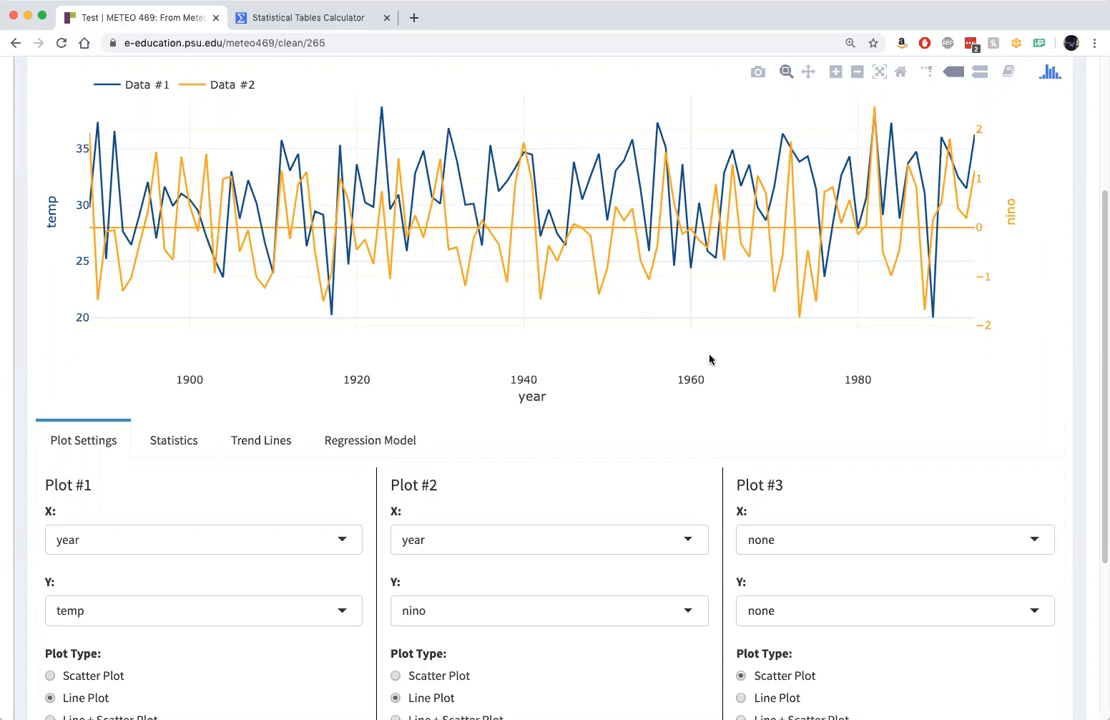
mouse_move(392, 448)
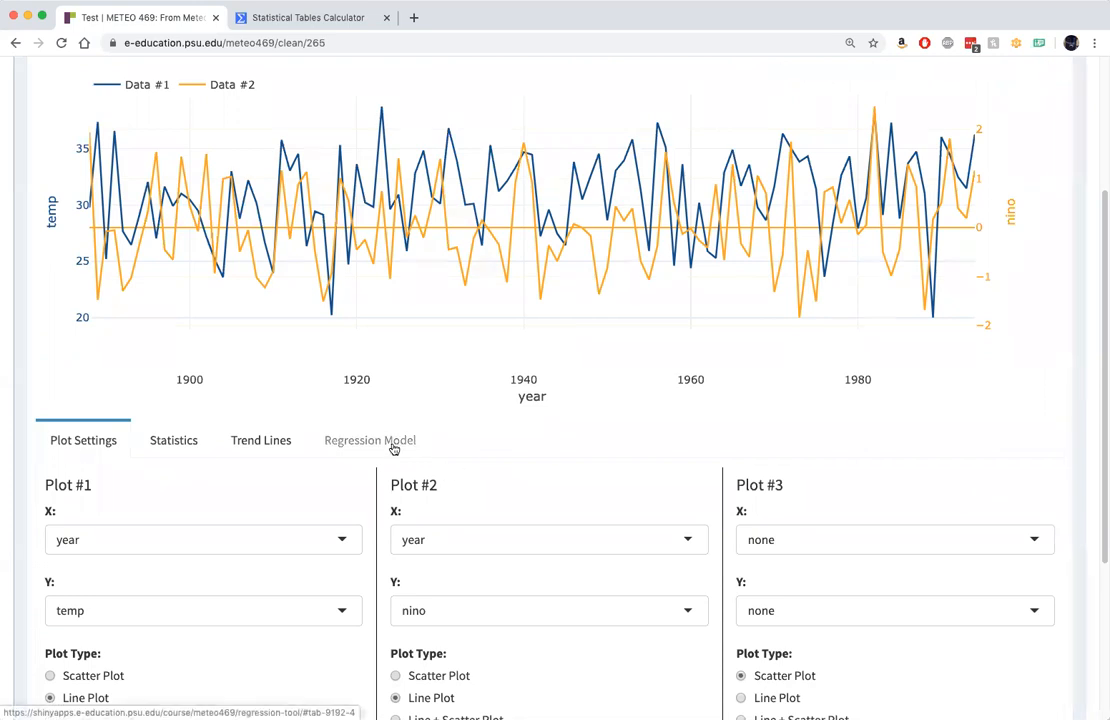
Clear year and nino from Plot #2, removing the nino series from the chart.
left_click(370, 440)
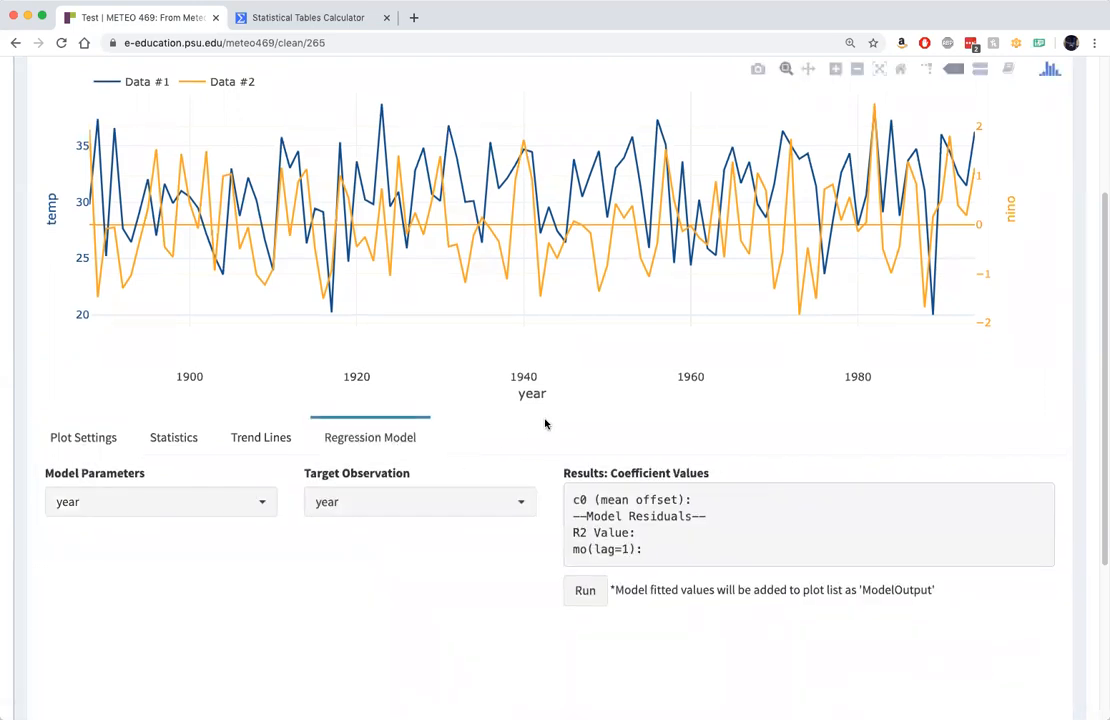
left_click(83, 437)
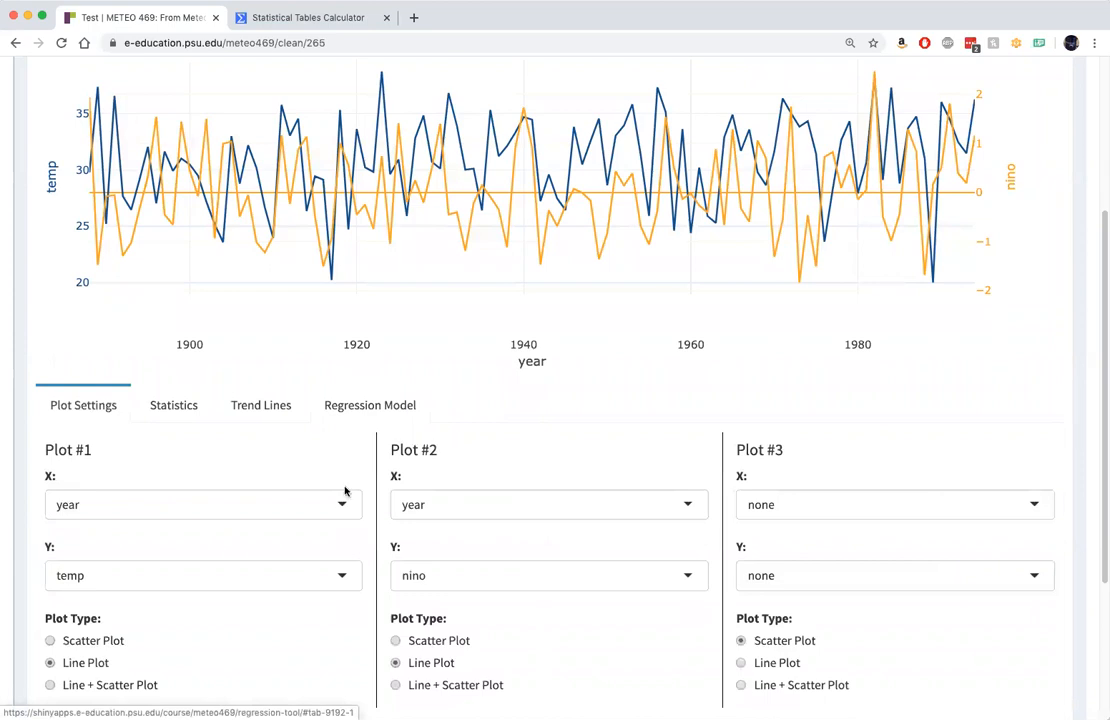
left_click(548, 505)
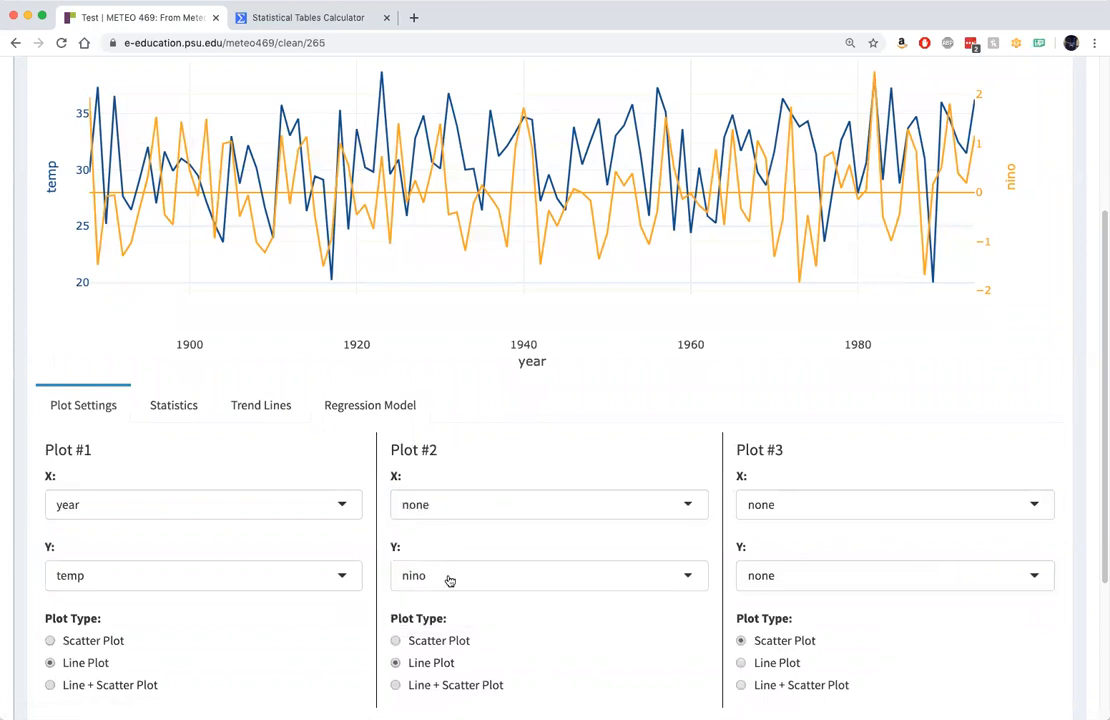
left_click(369, 405)
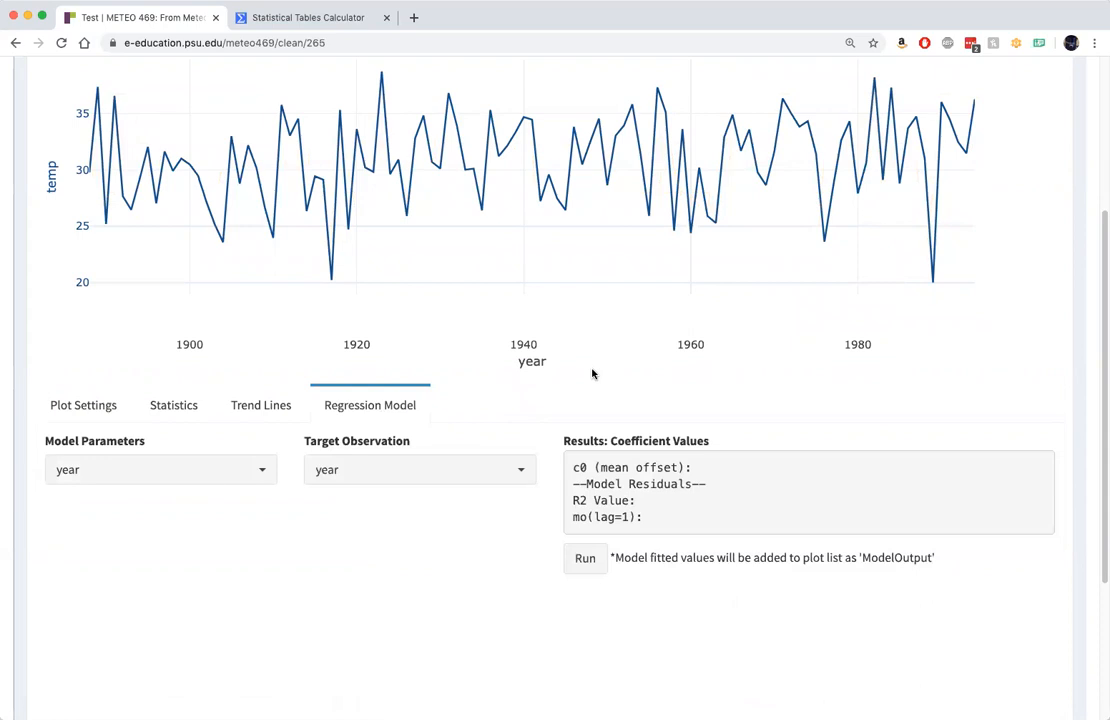
mouse_move(685, 215)
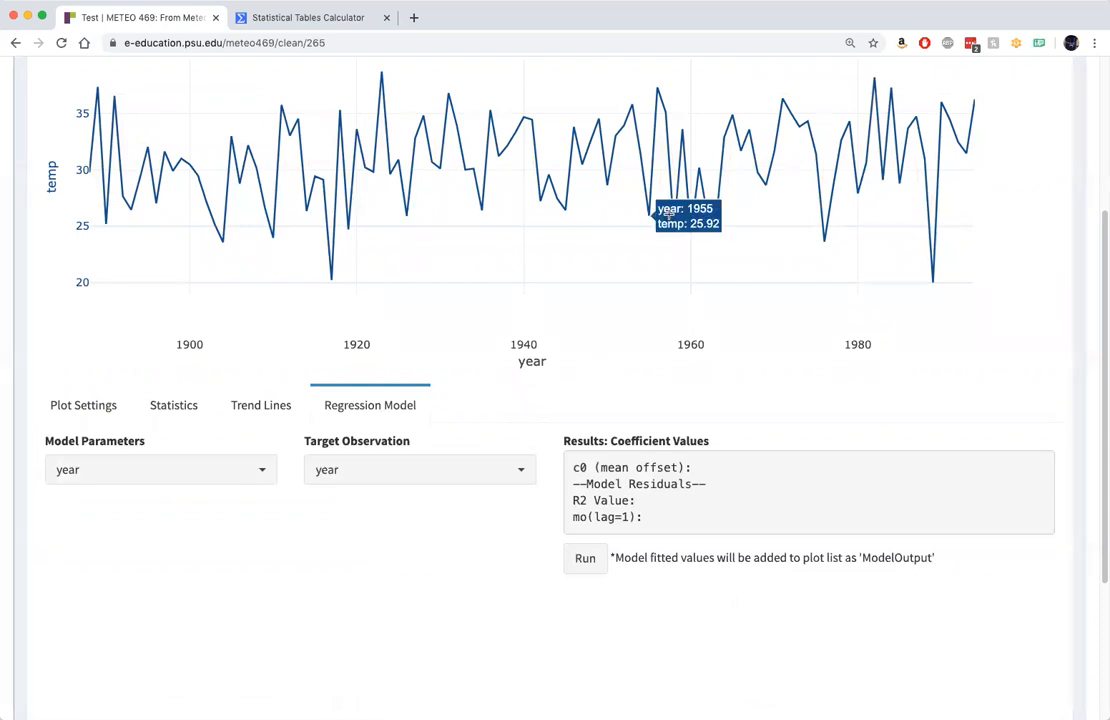
mouse_move(417, 408)
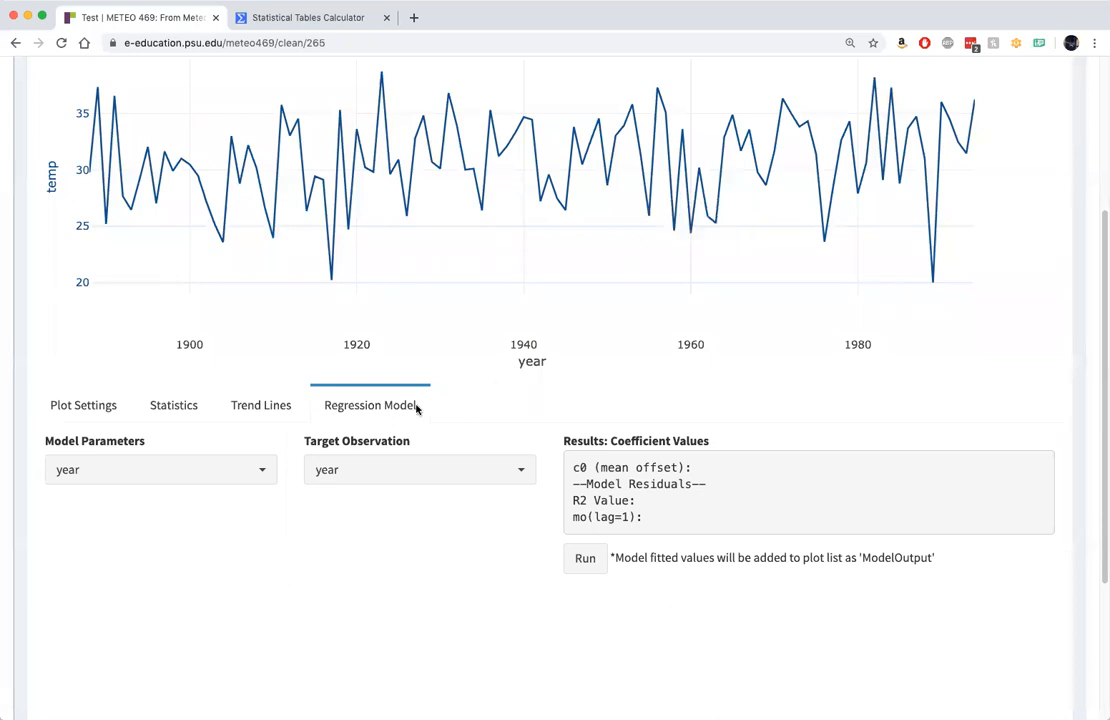
Make nino the only model predictor, unchecking year, and temp the target observation.
left_click(160, 470)
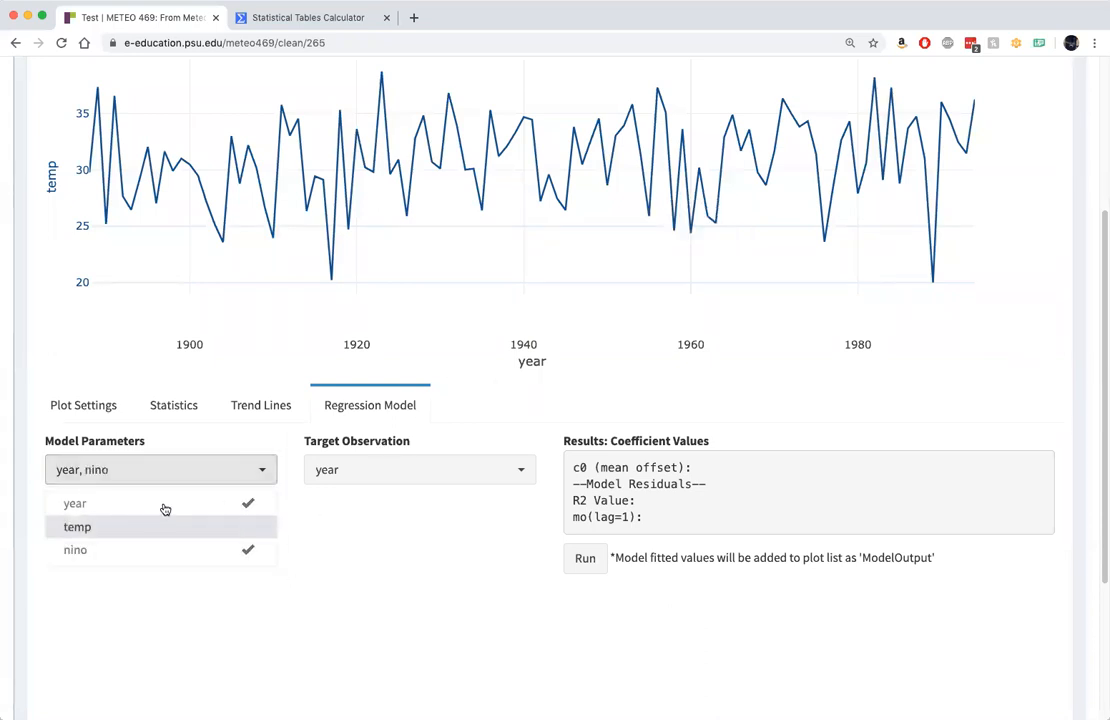
left_click(74, 503)
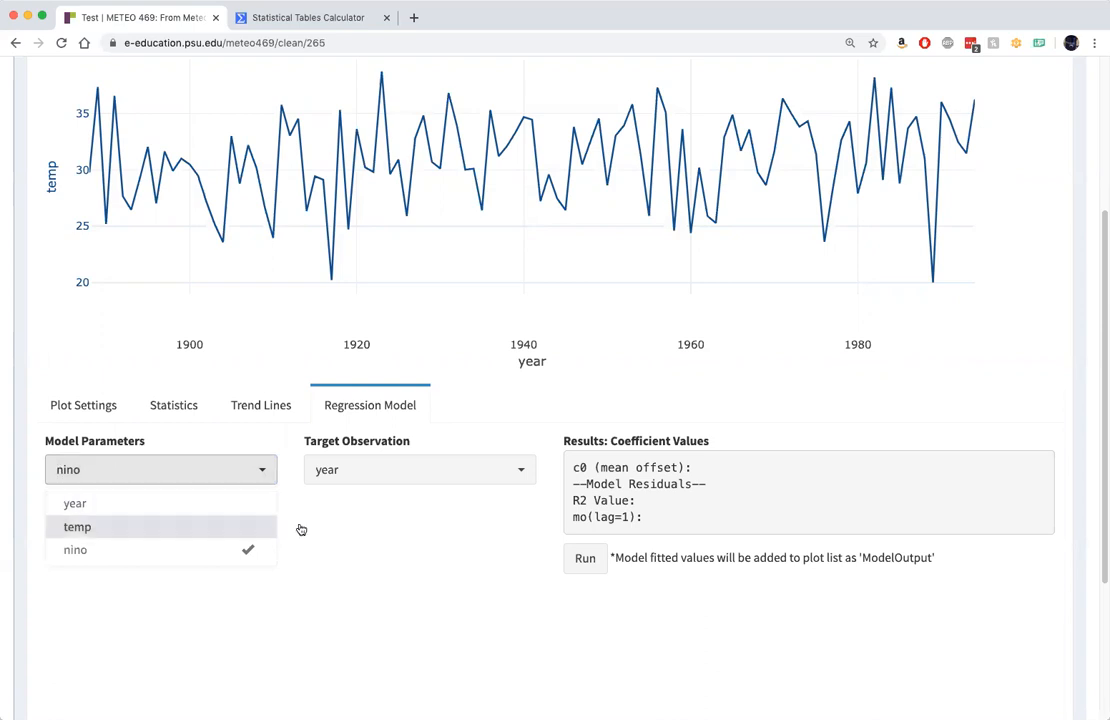
left_click(418, 470)
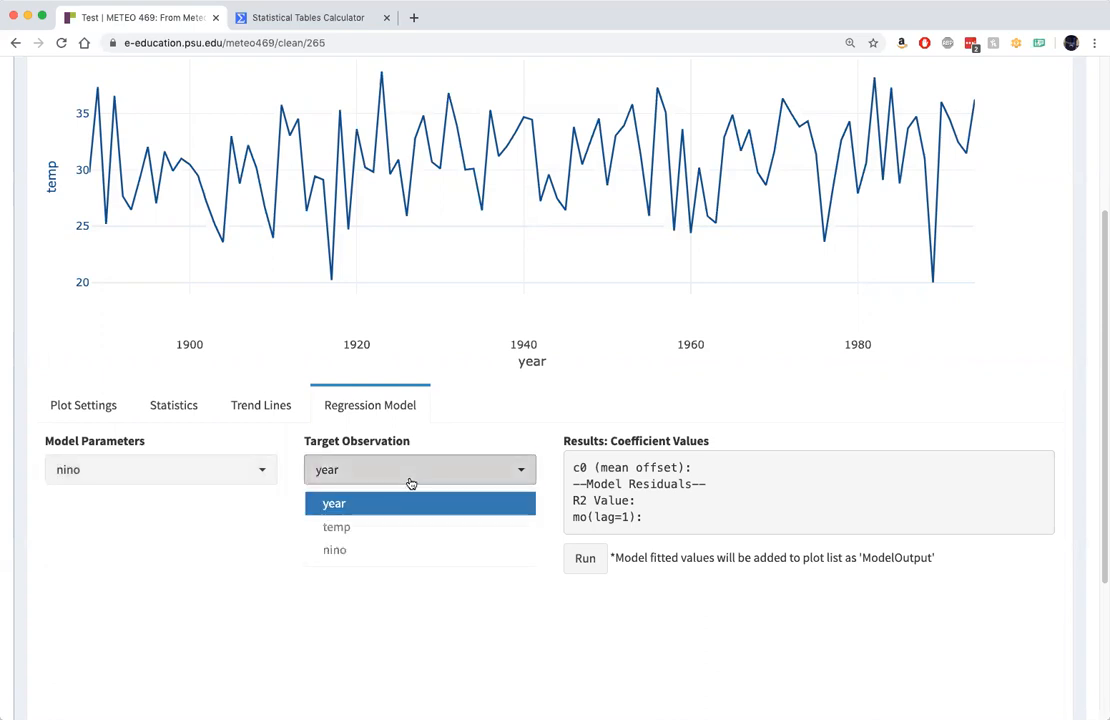
left_click(337, 527)
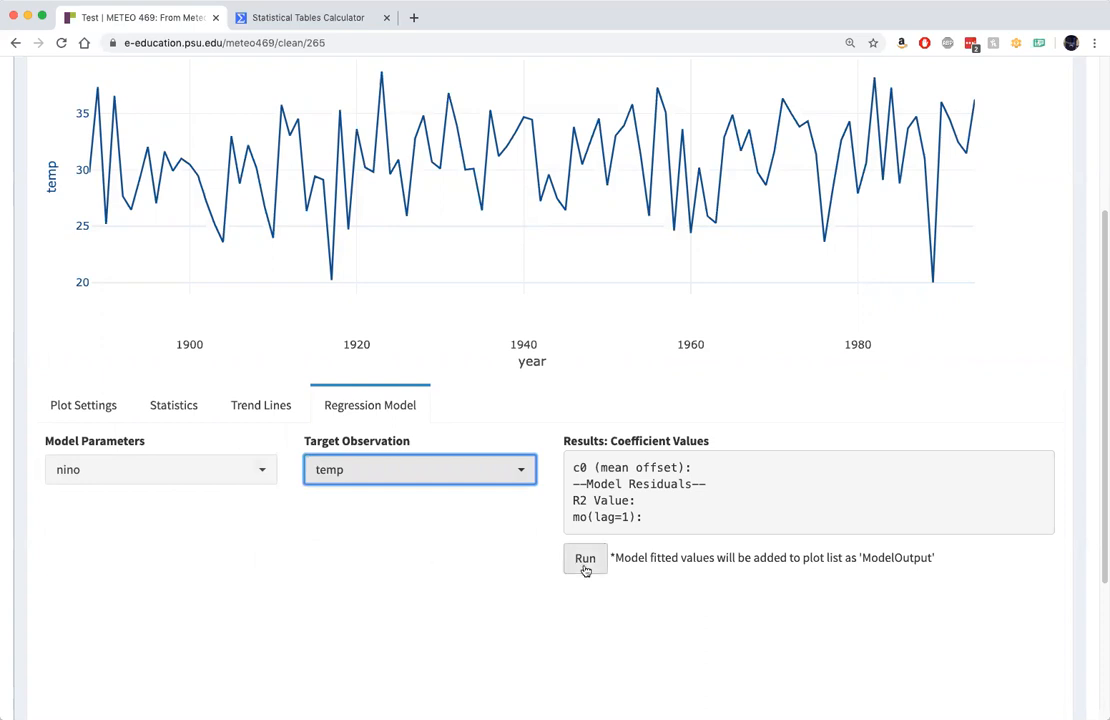
Run the regression and review results: c0 30.9208, c1 0.7397, R2 0.0302.
left_click(585, 558)
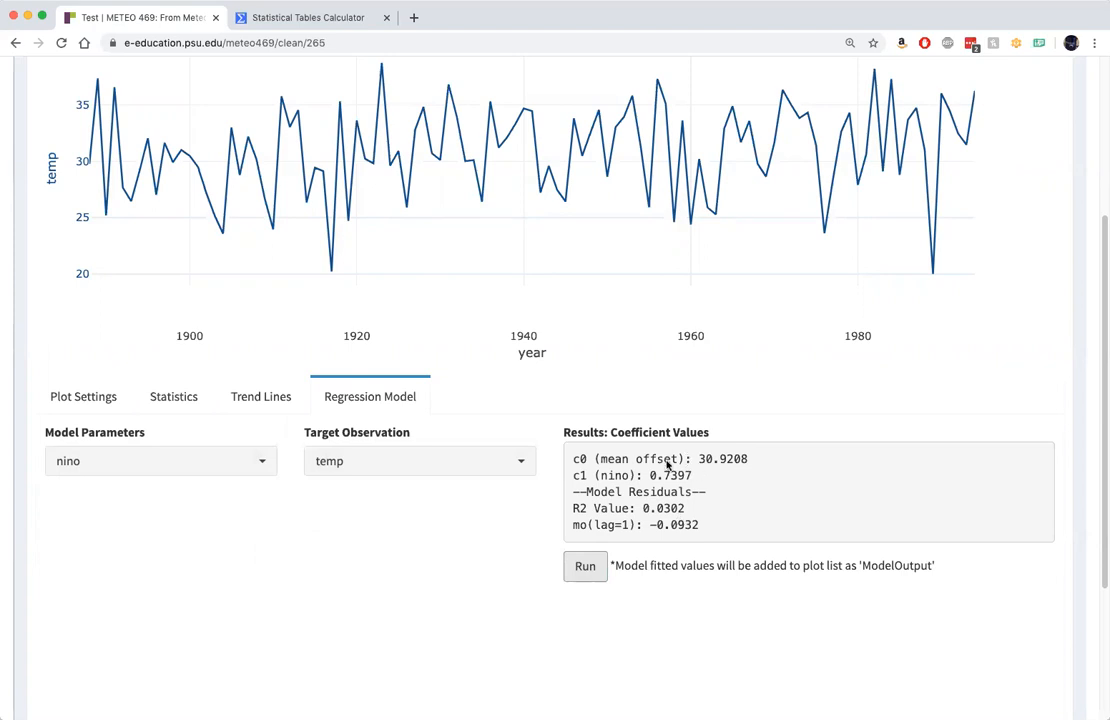
mouse_move(697, 476)
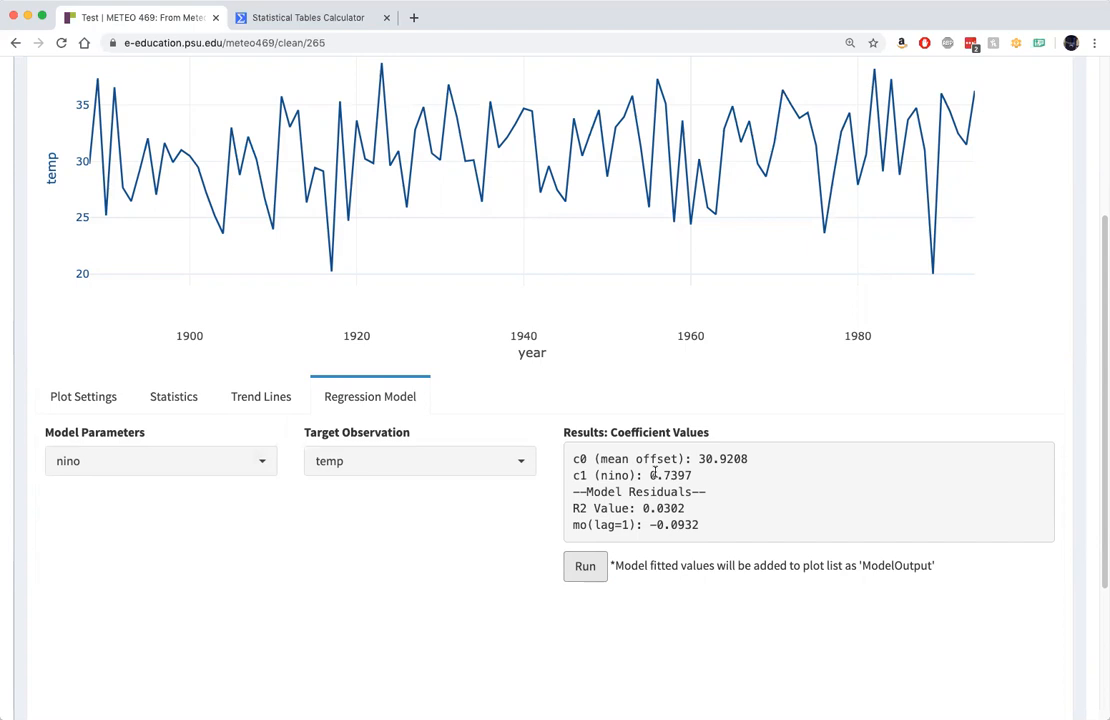
mouse_move(785, 504)
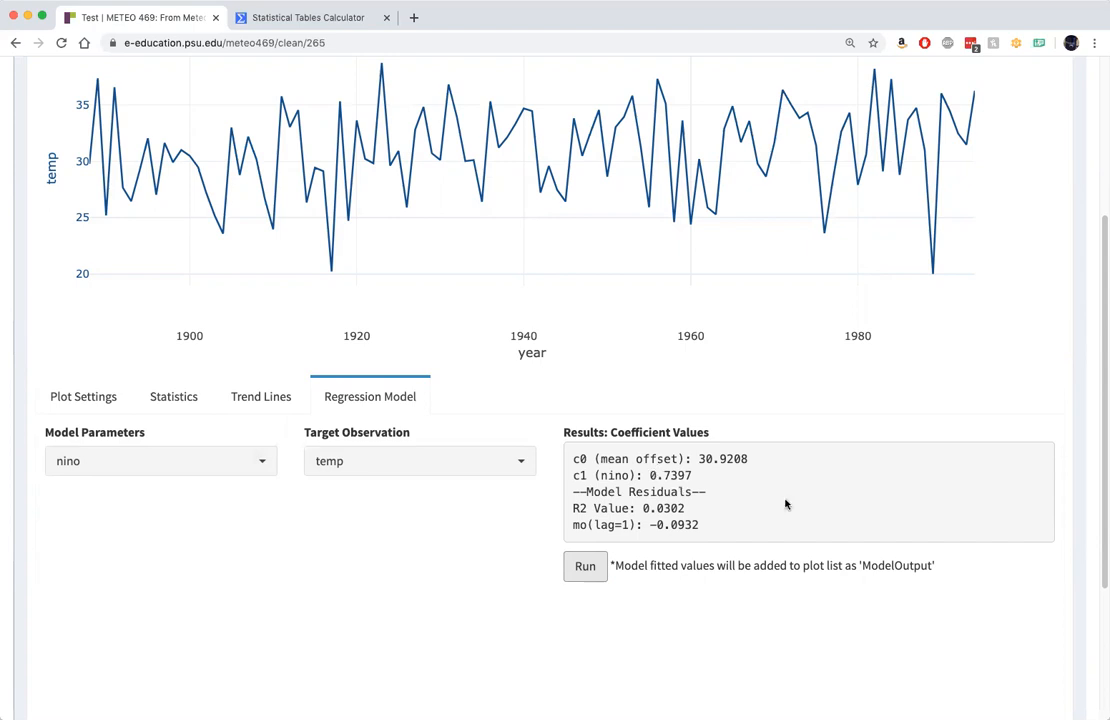
mouse_move(738, 484)
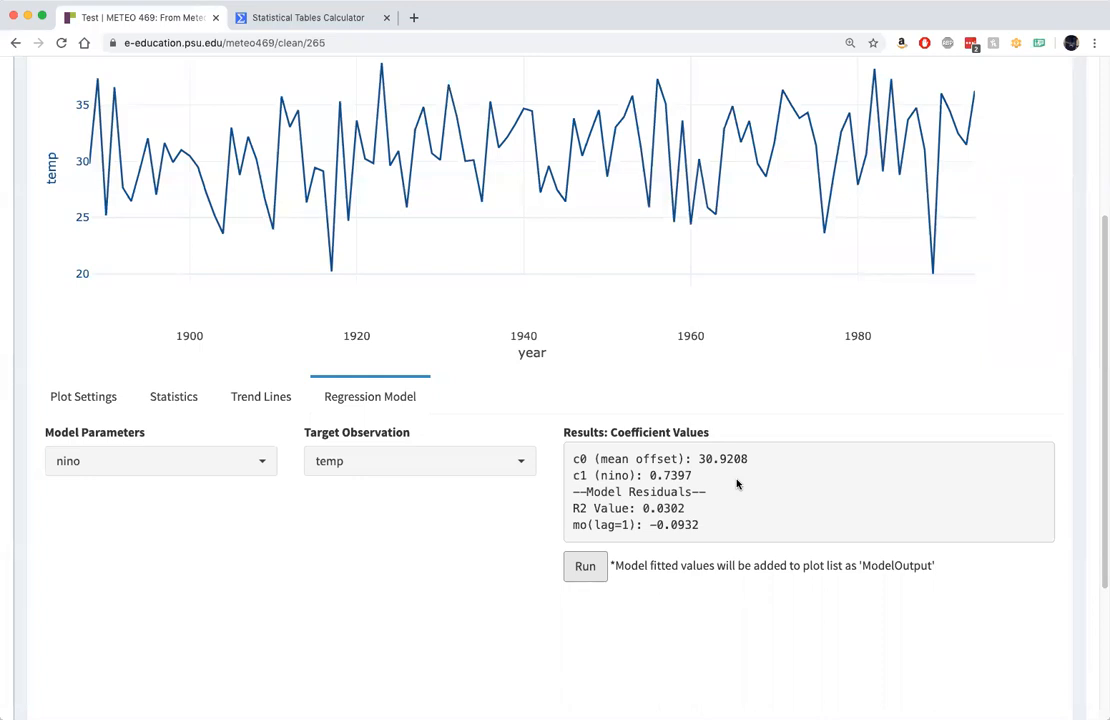
mouse_move(735, 487)
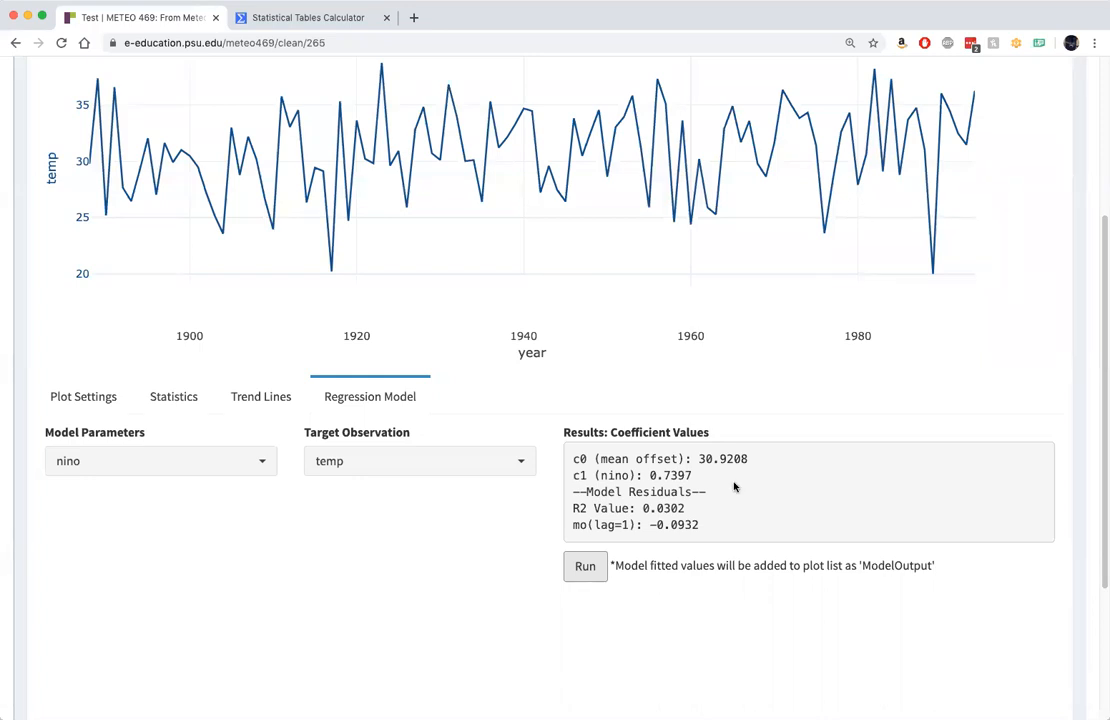
mouse_move(630, 497)
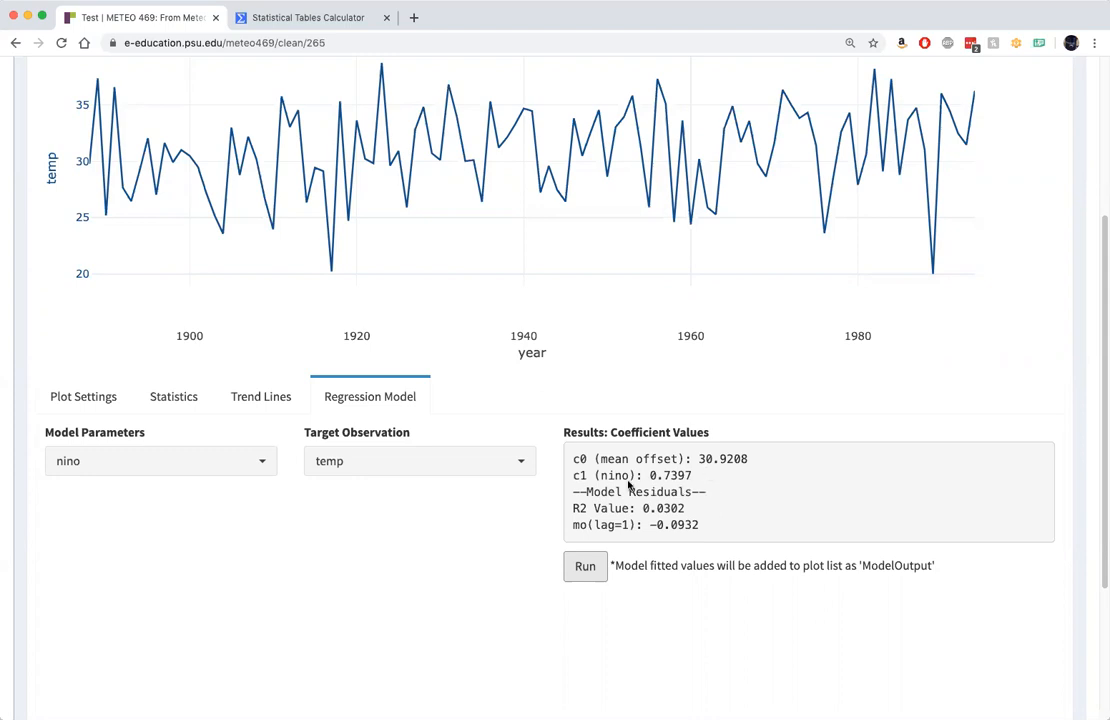
mouse_move(769, 513)
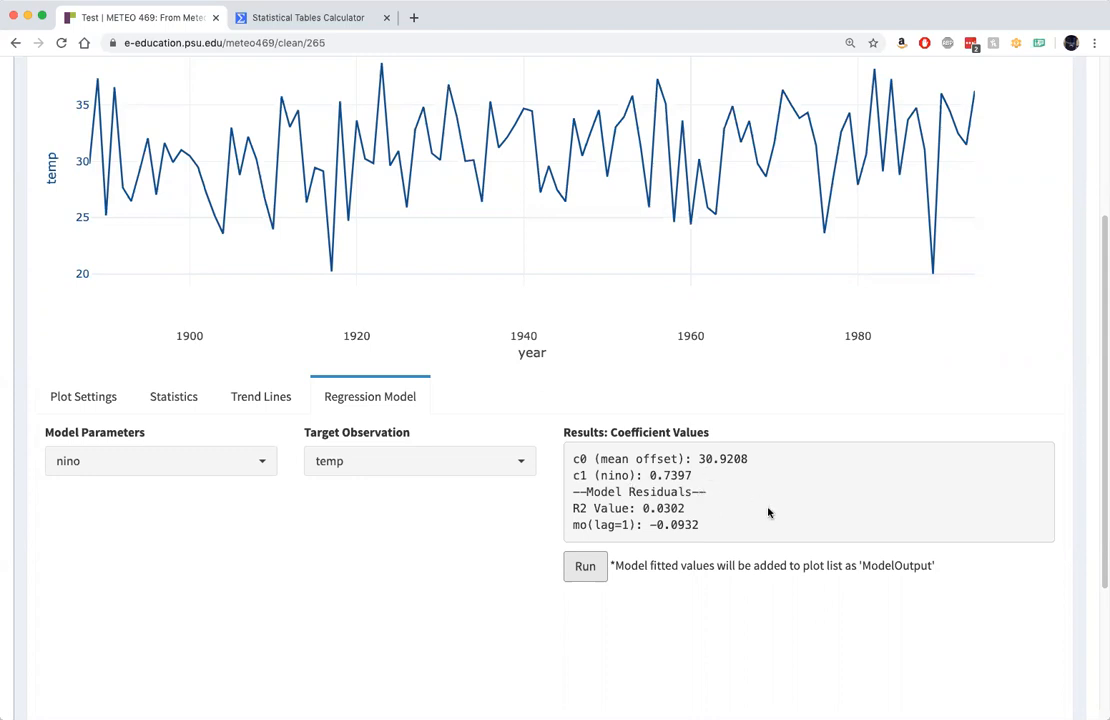
scroll("down", 3)
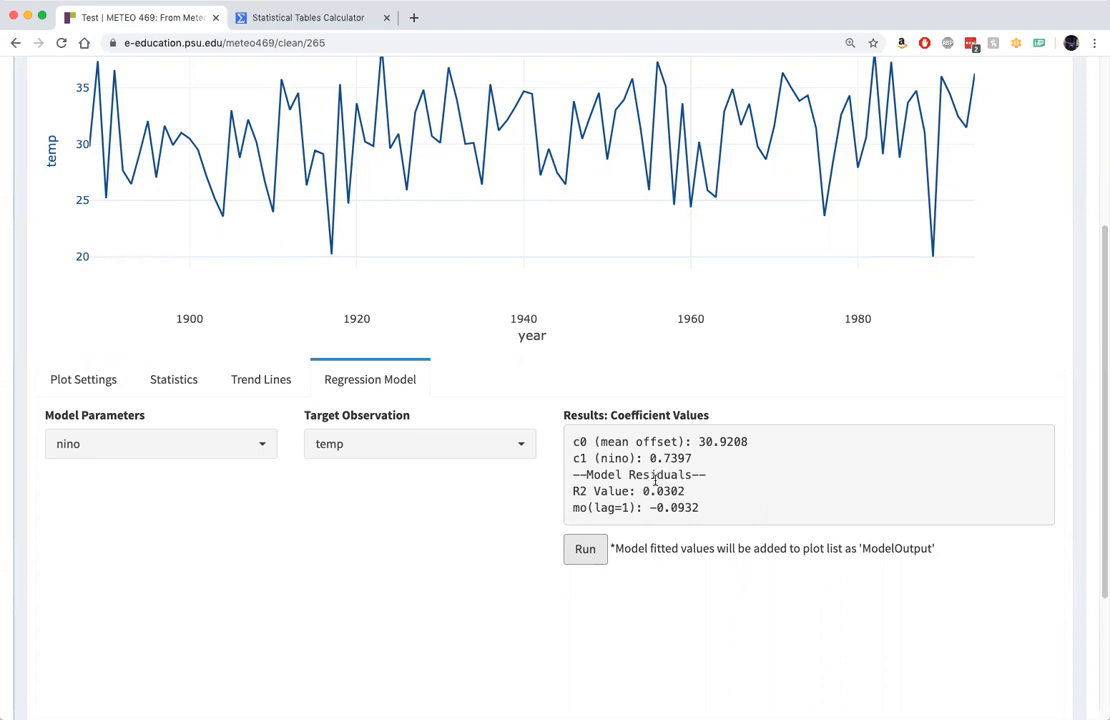
mouse_move(655, 490)
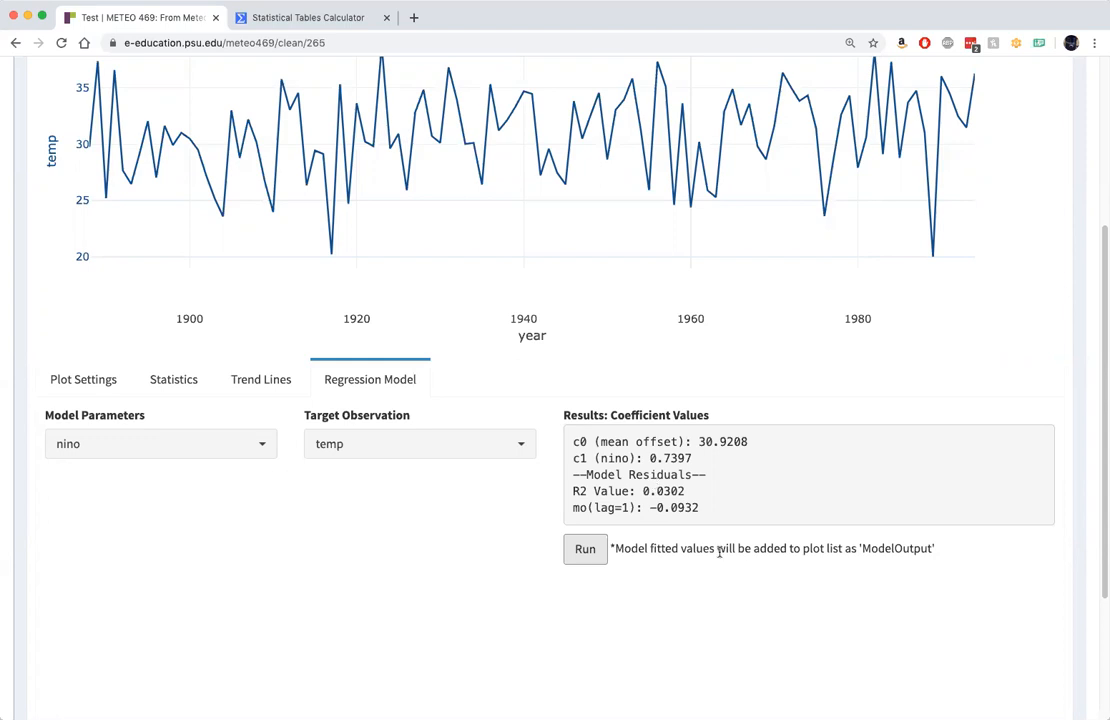
scroll("down", 3)
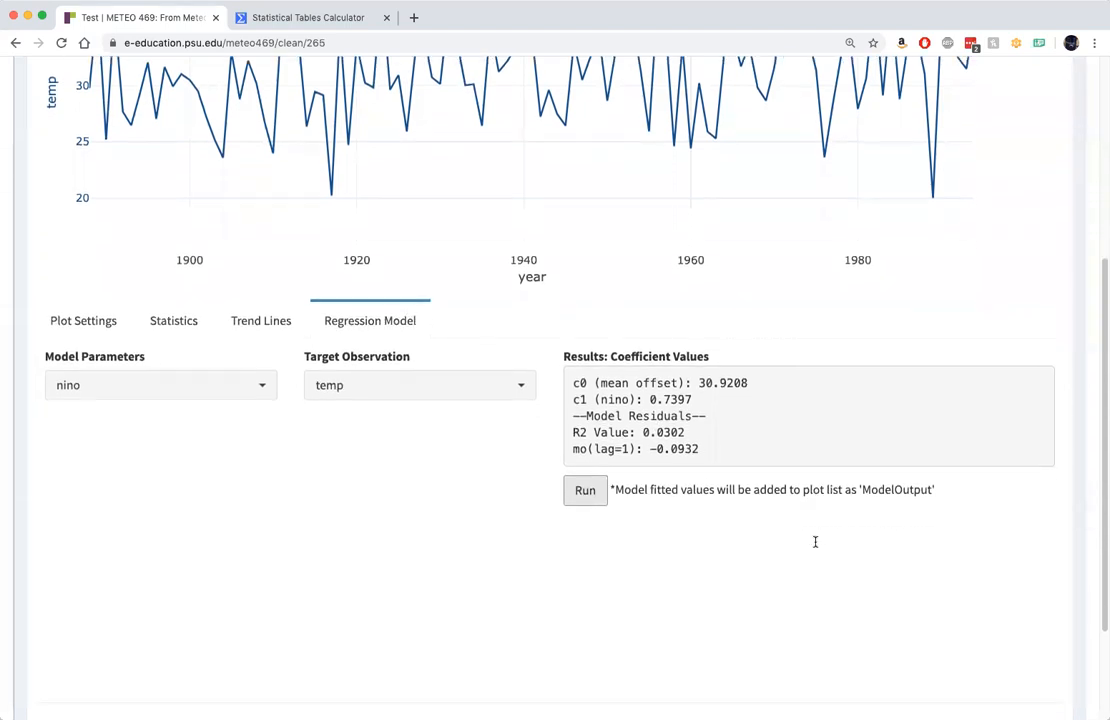
mouse_move(1092, 529)
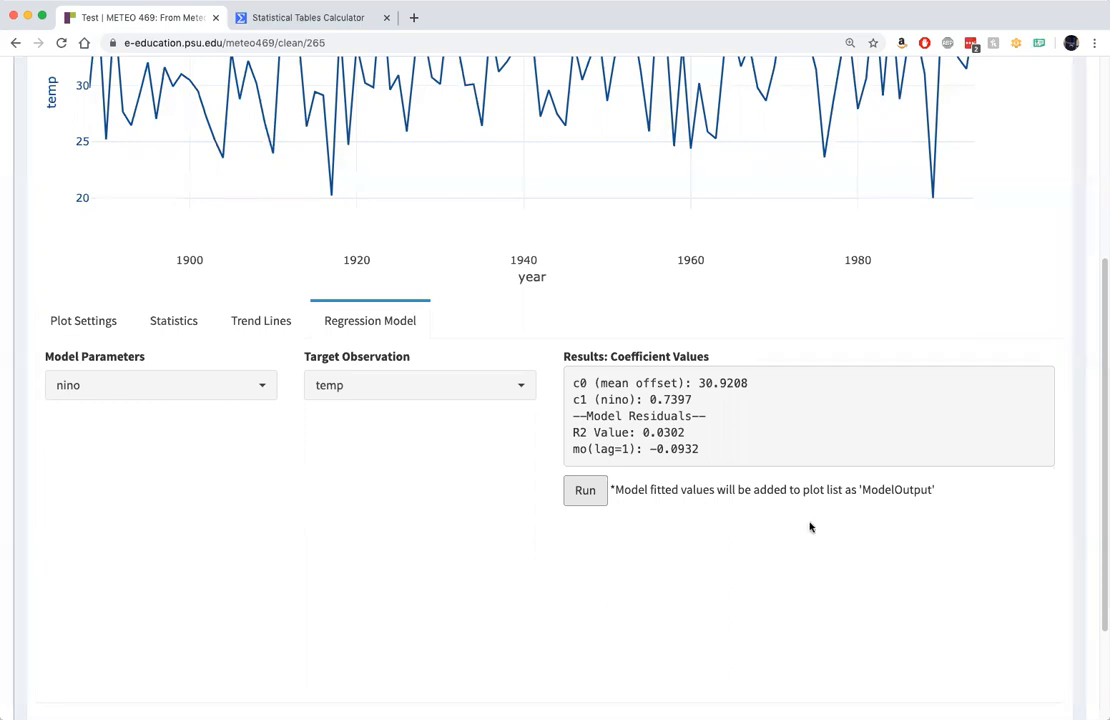
mouse_move(582, 441)
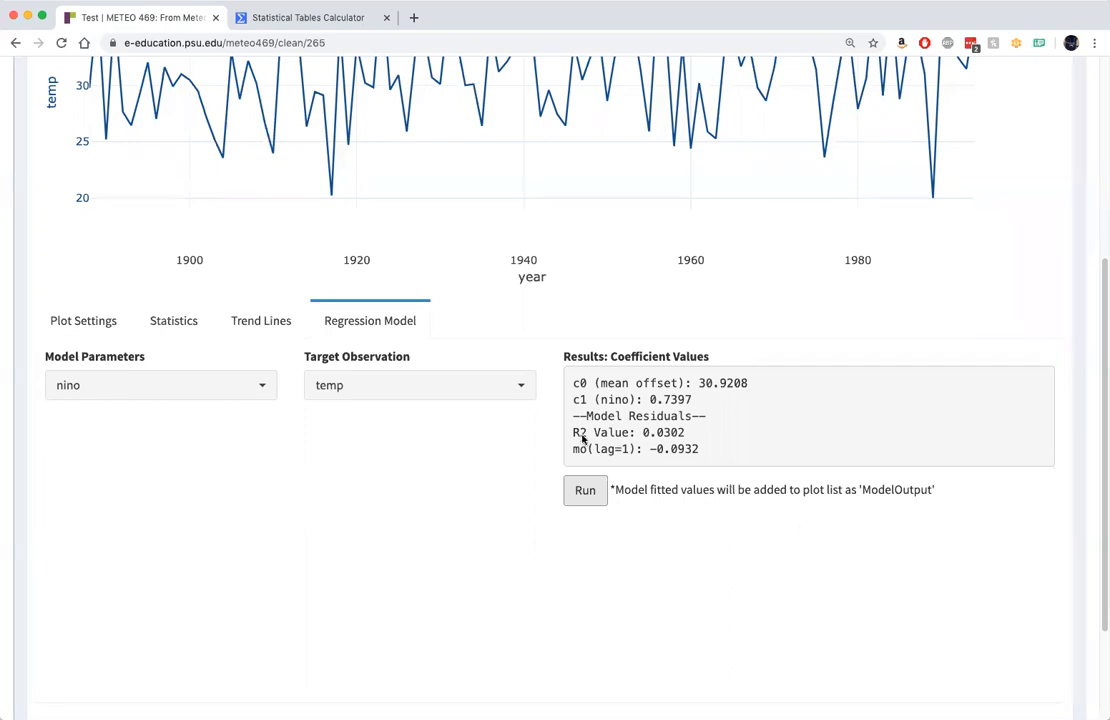
In Plot Settings, set Plot #2 to ModelOutput against year.
left_click(83, 320)
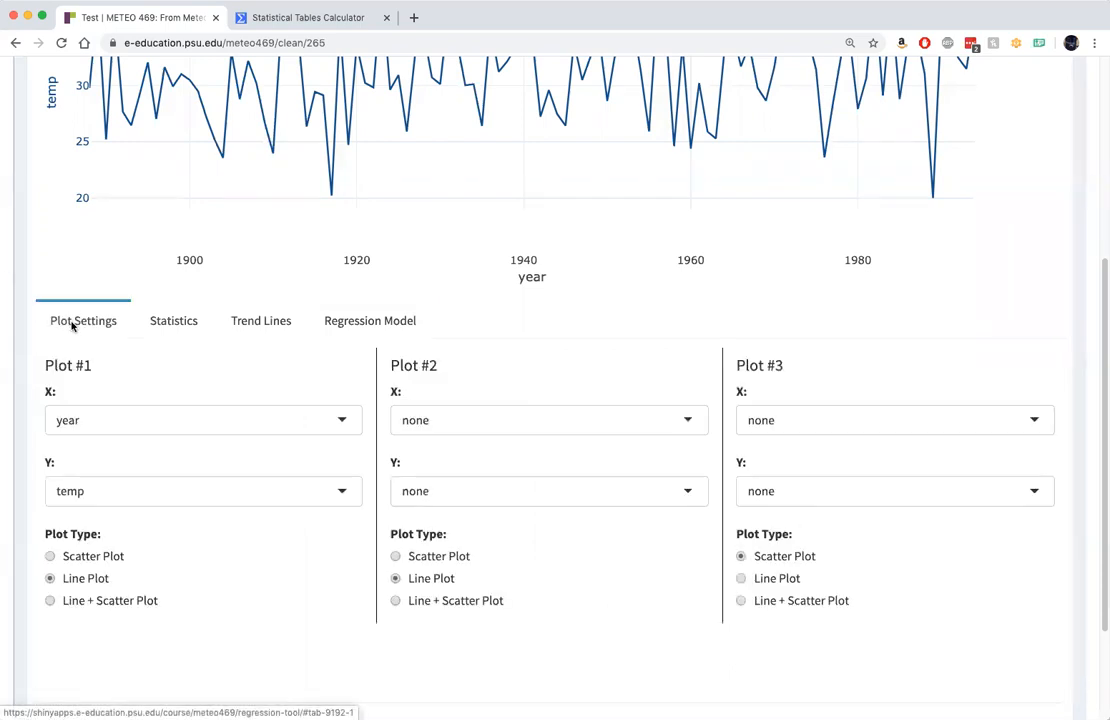
mouse_move(251, 561)
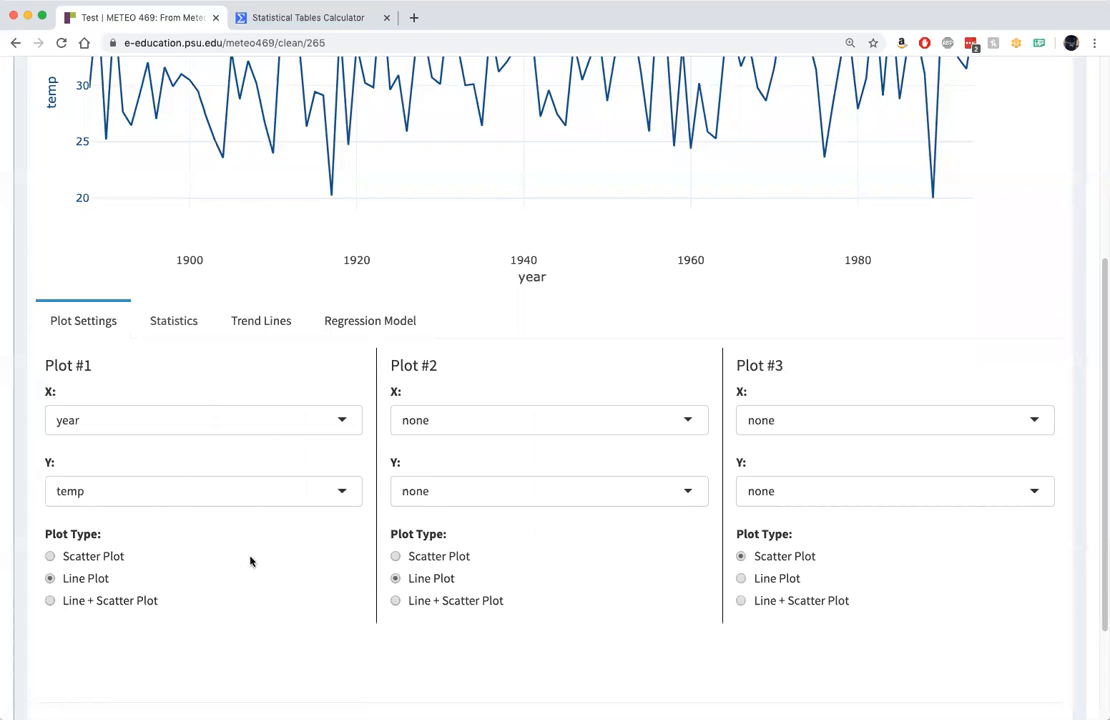
left_click(548, 420)
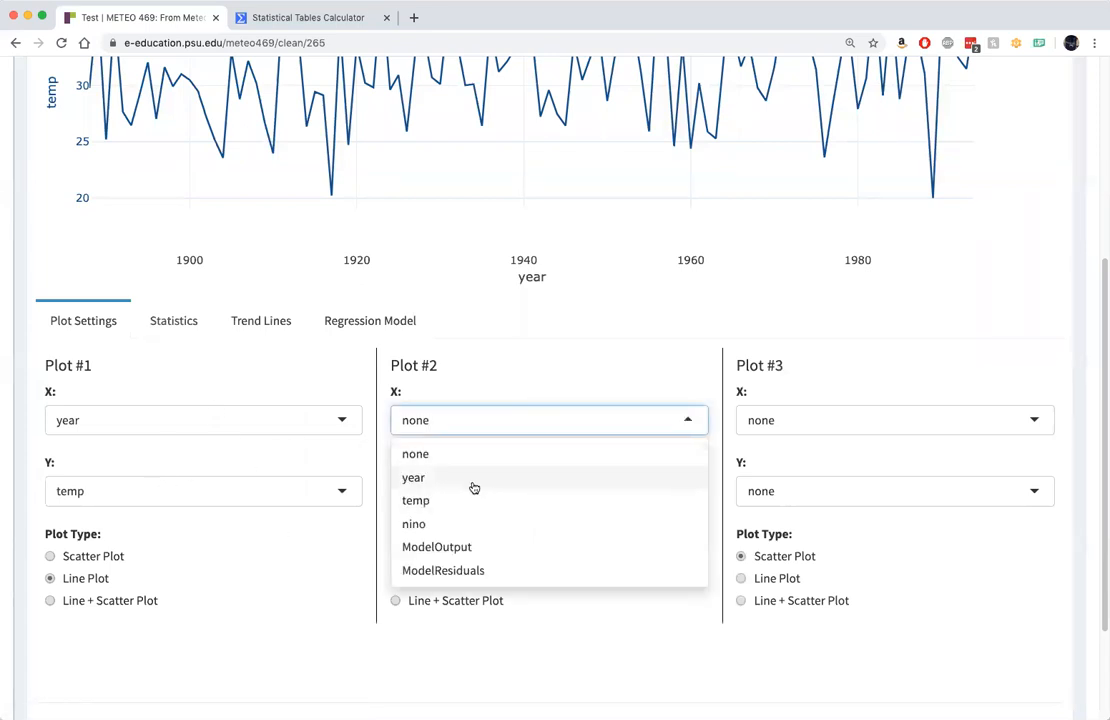
left_click(412, 477)
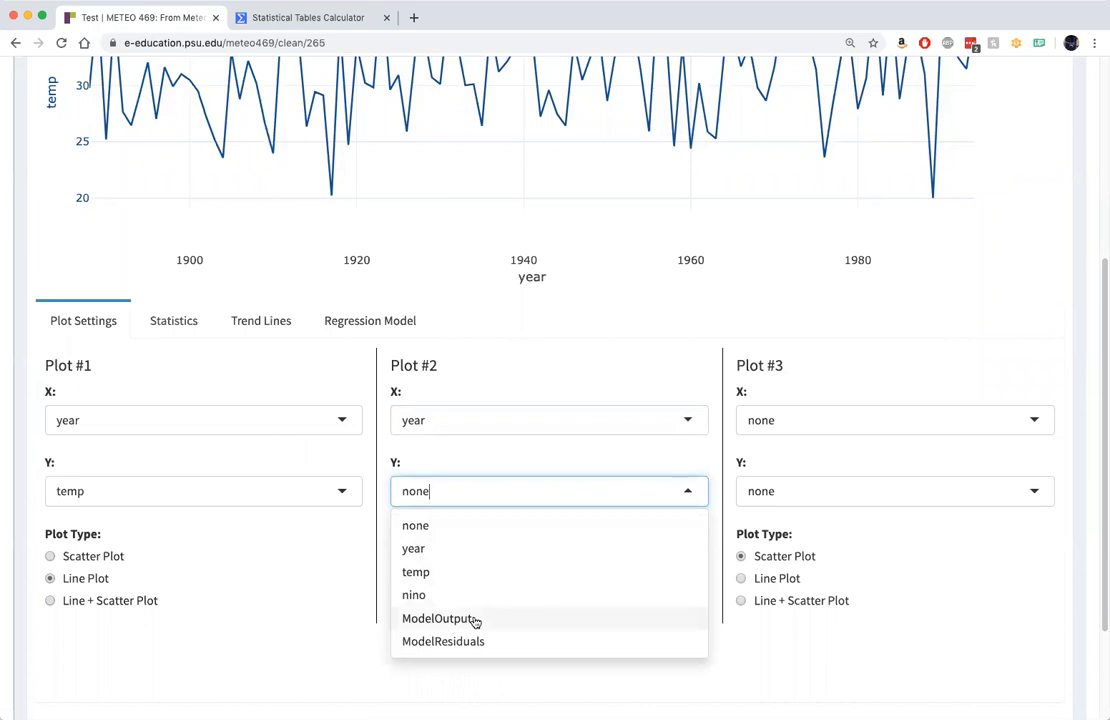
left_click(442, 618)
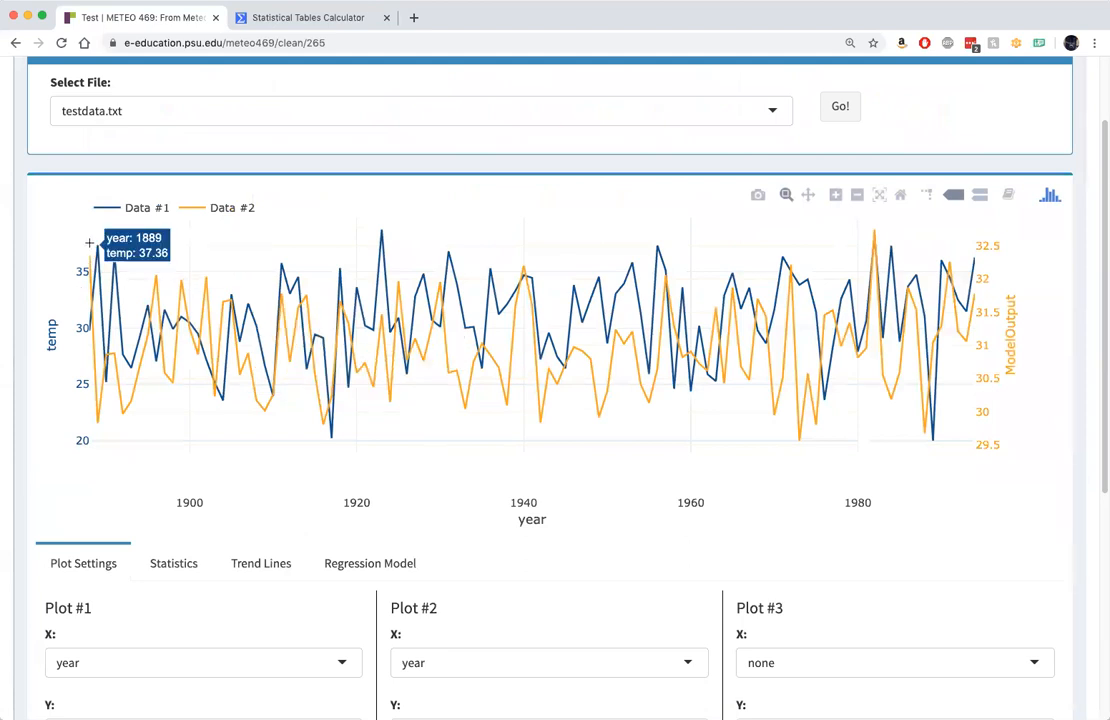
mouse_move(87, 227)
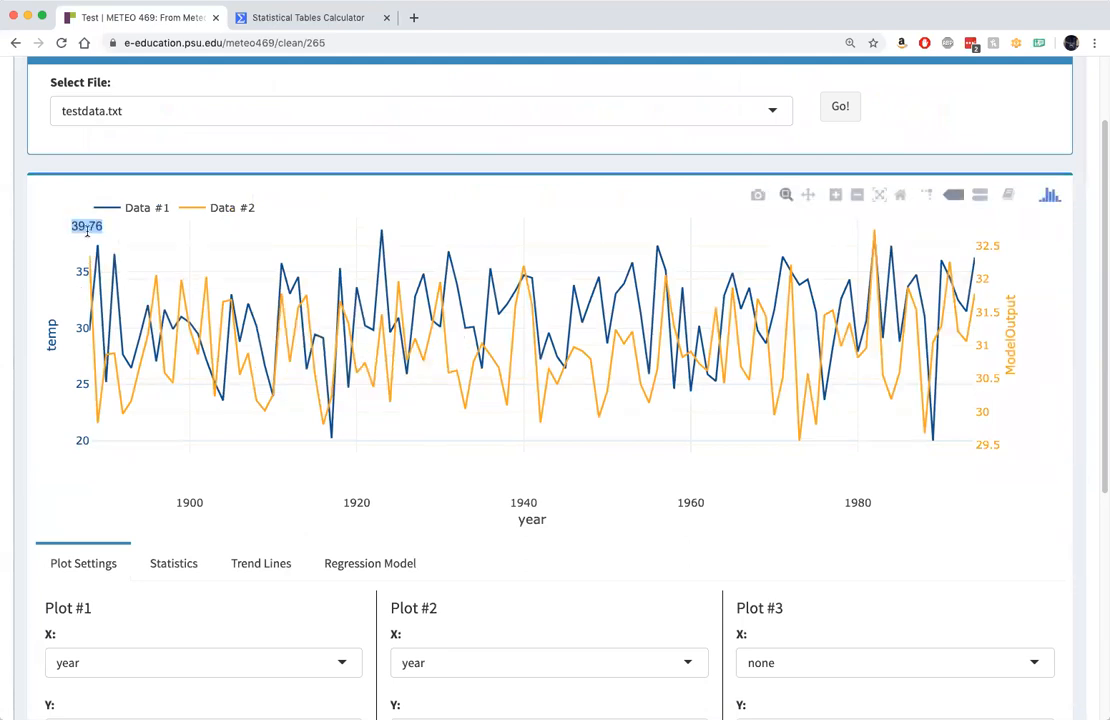
mouse_move(63, 418)
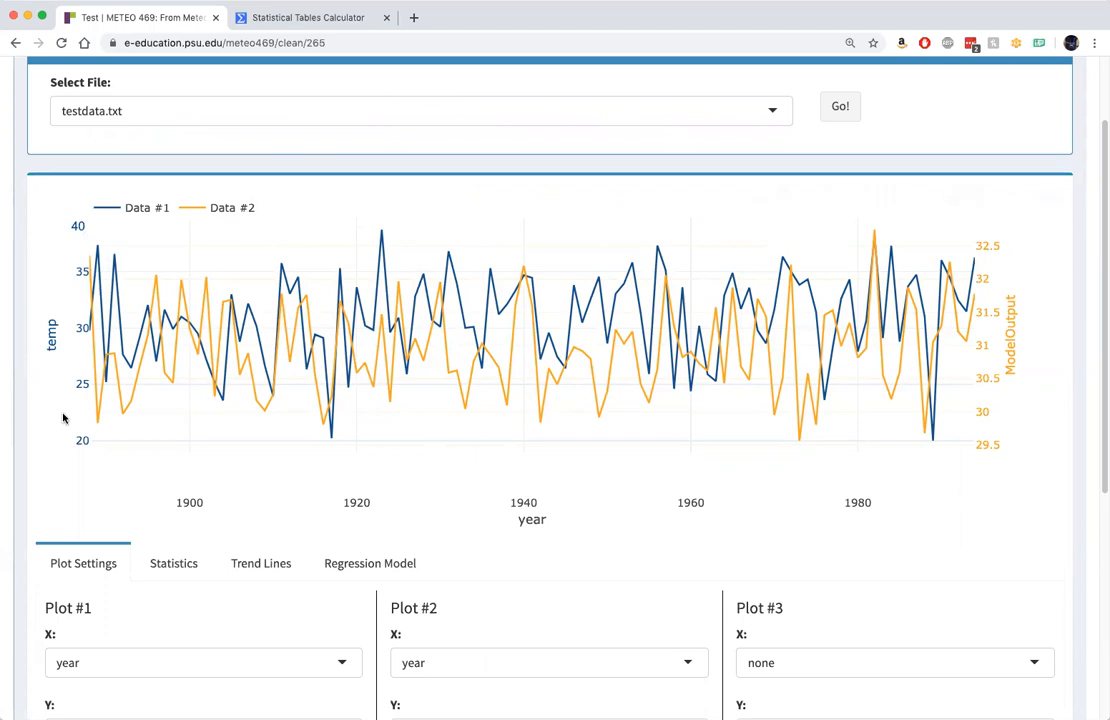
mouse_move(88, 450)
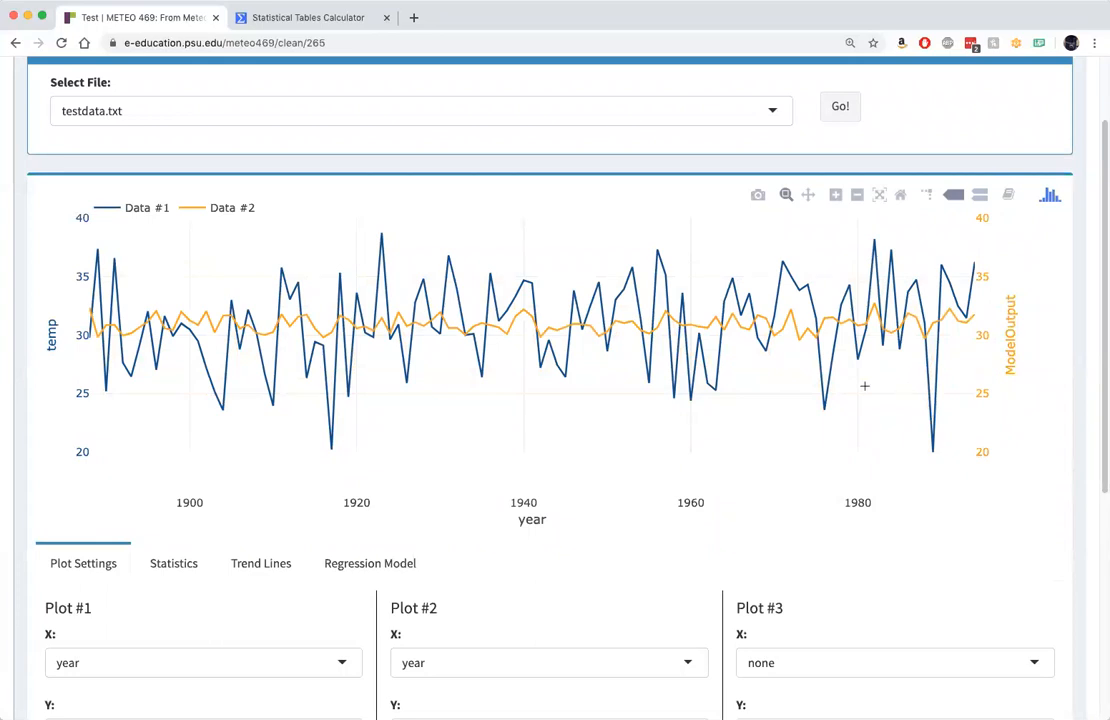
mouse_move(763, 438)
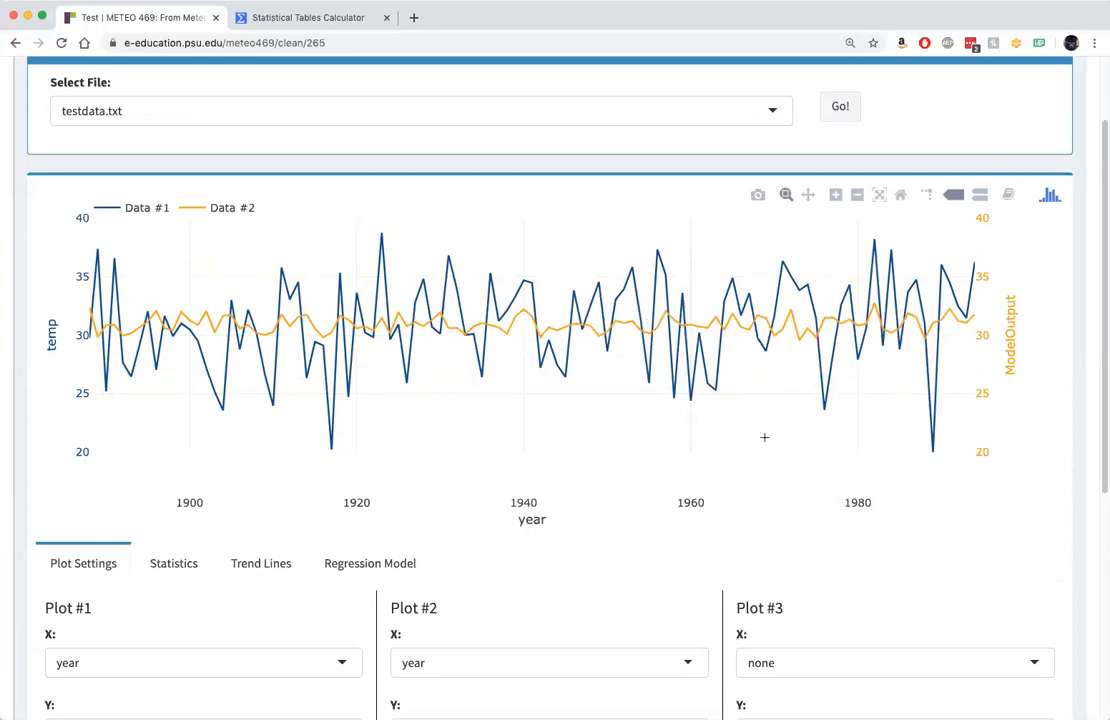
mouse_move(772, 539)
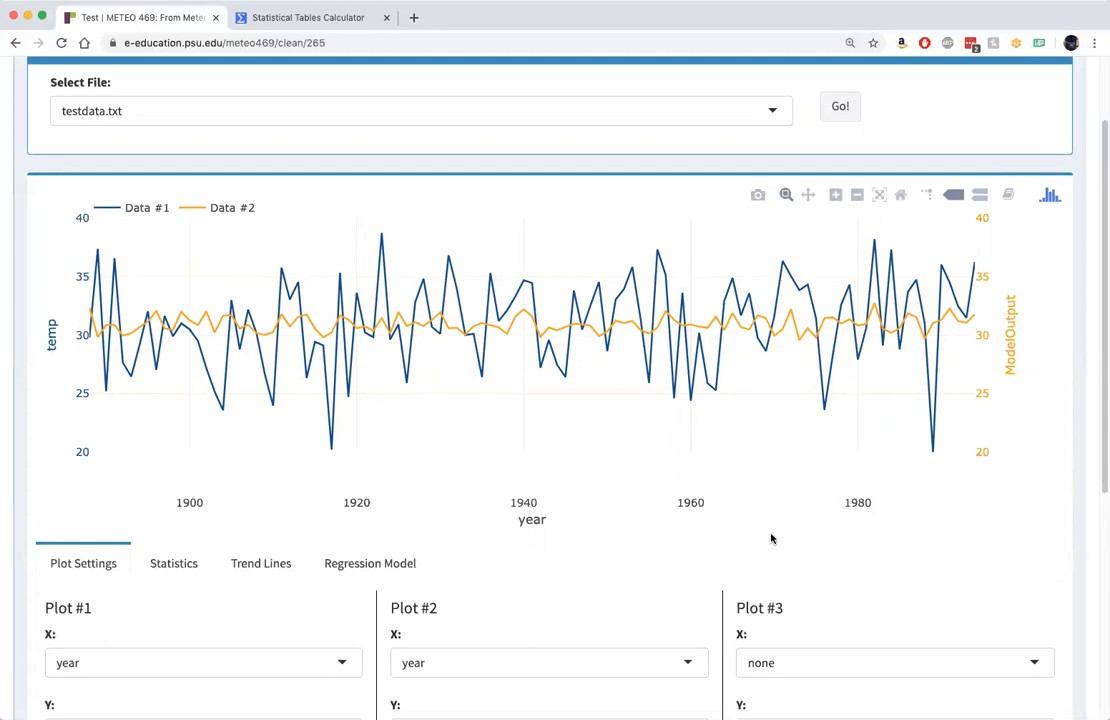
mouse_move(769, 542)
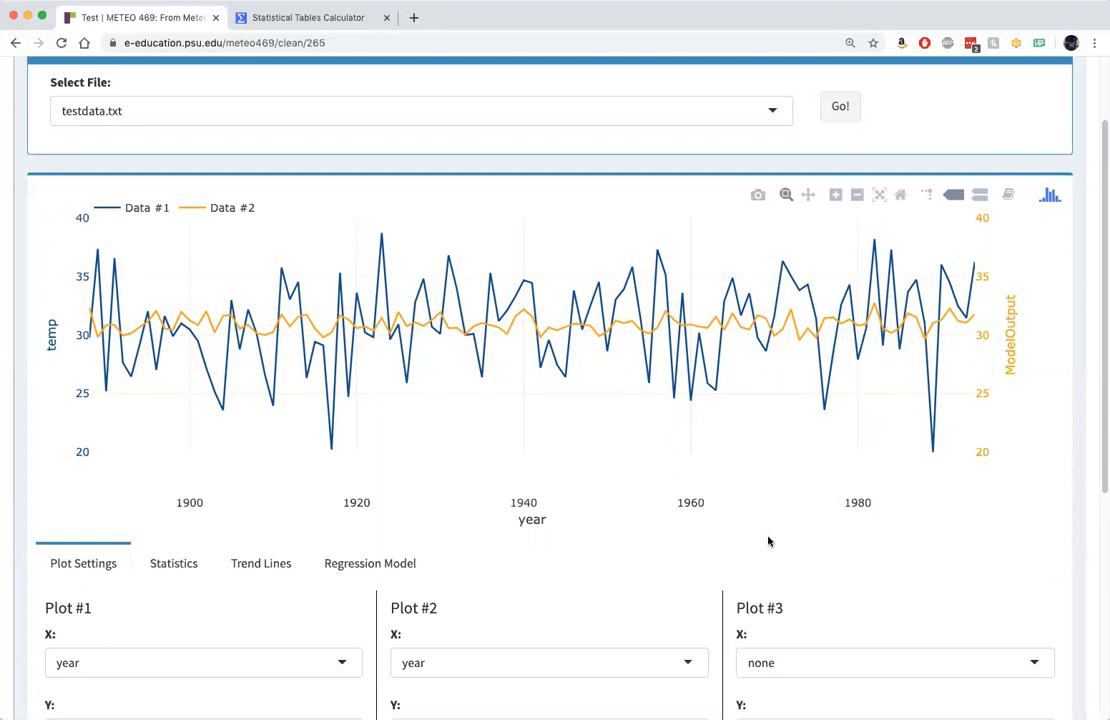
mouse_move(858, 422)
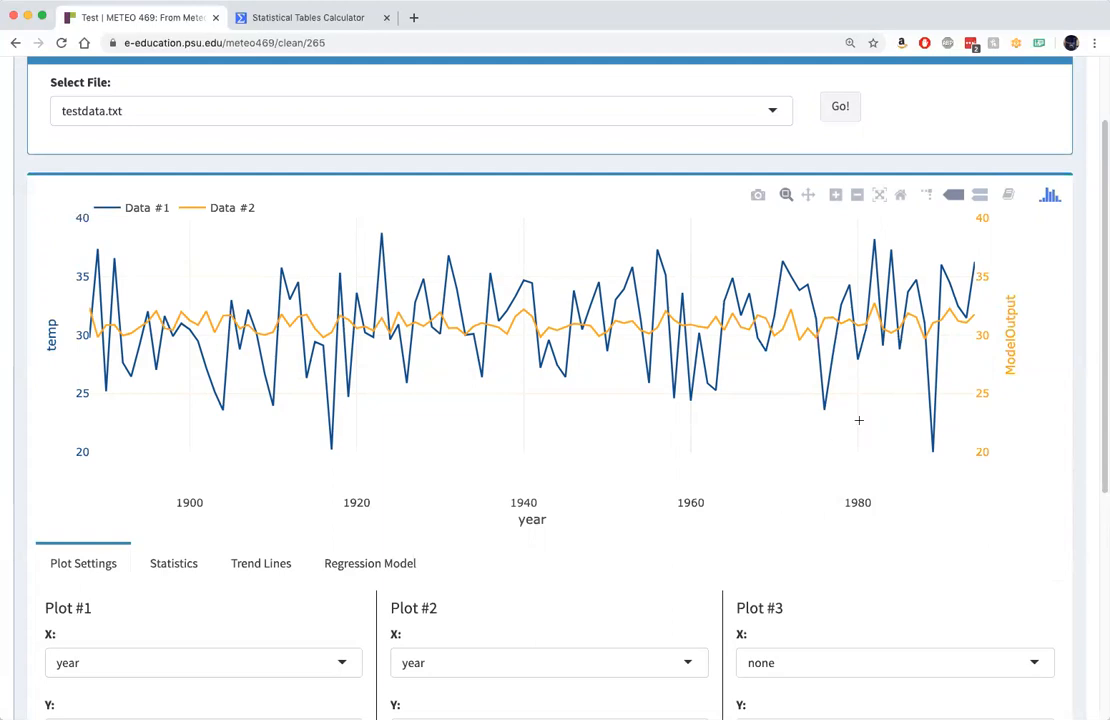
mouse_move(277, 297)
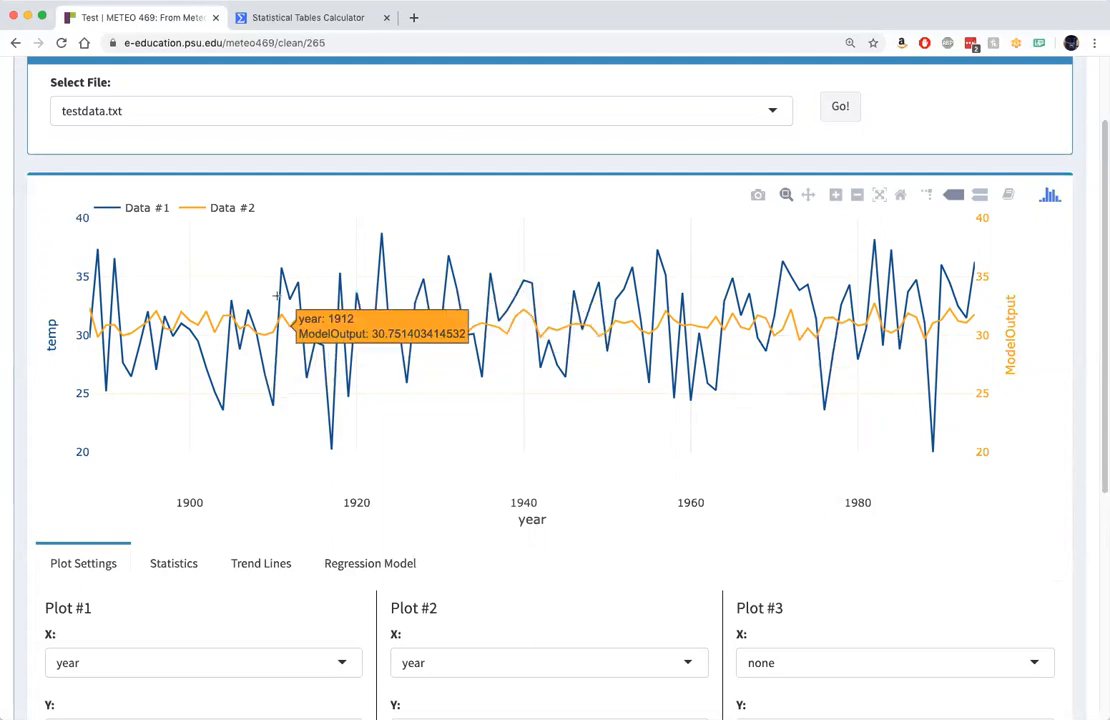
mouse_move(588, 426)
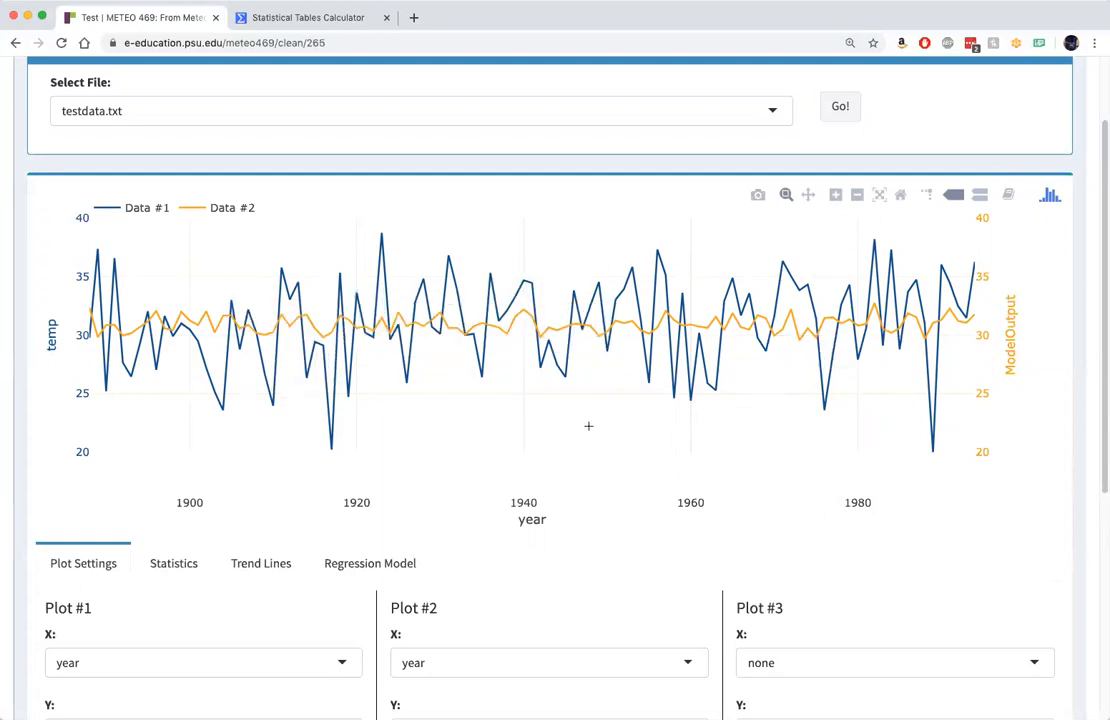